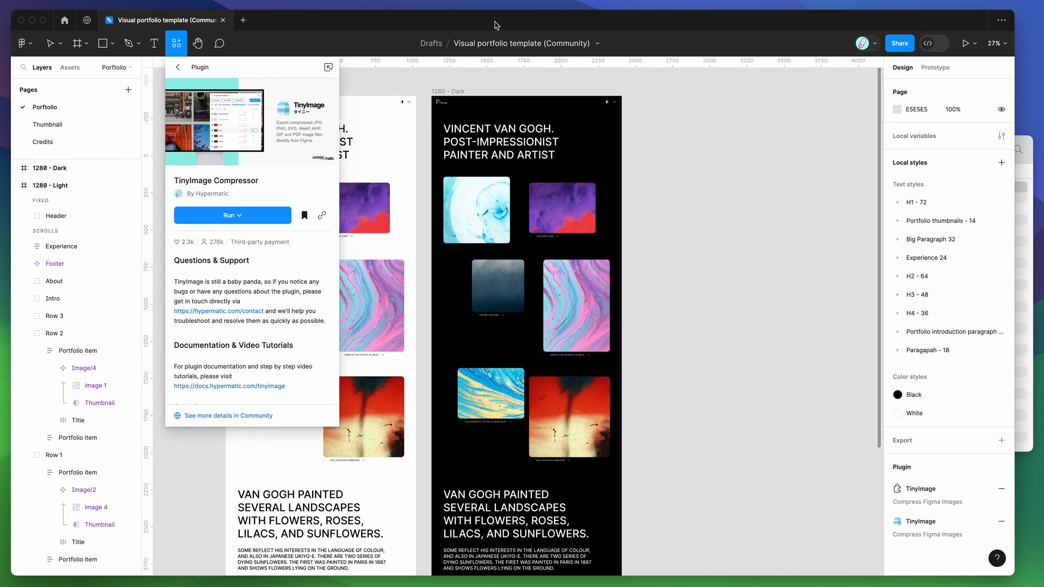
mouse_move(450, 23)
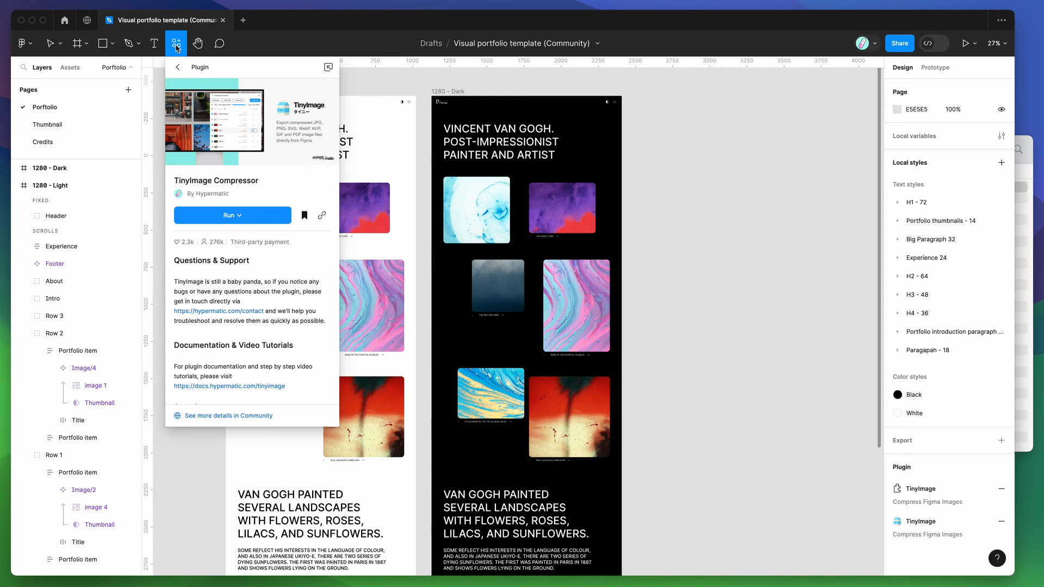
mouse_move(207, 183)
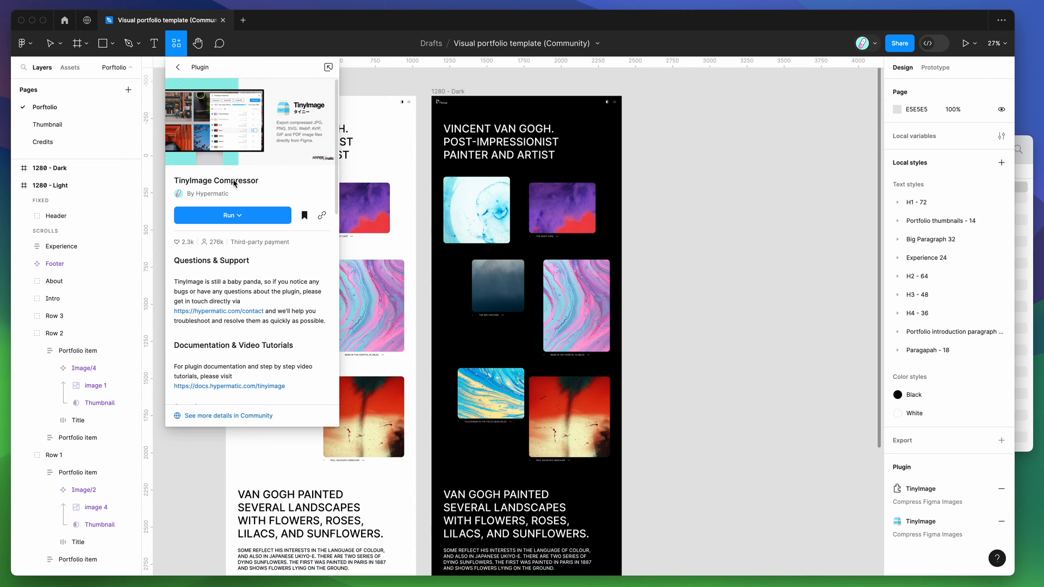
mouse_move(269, 225)
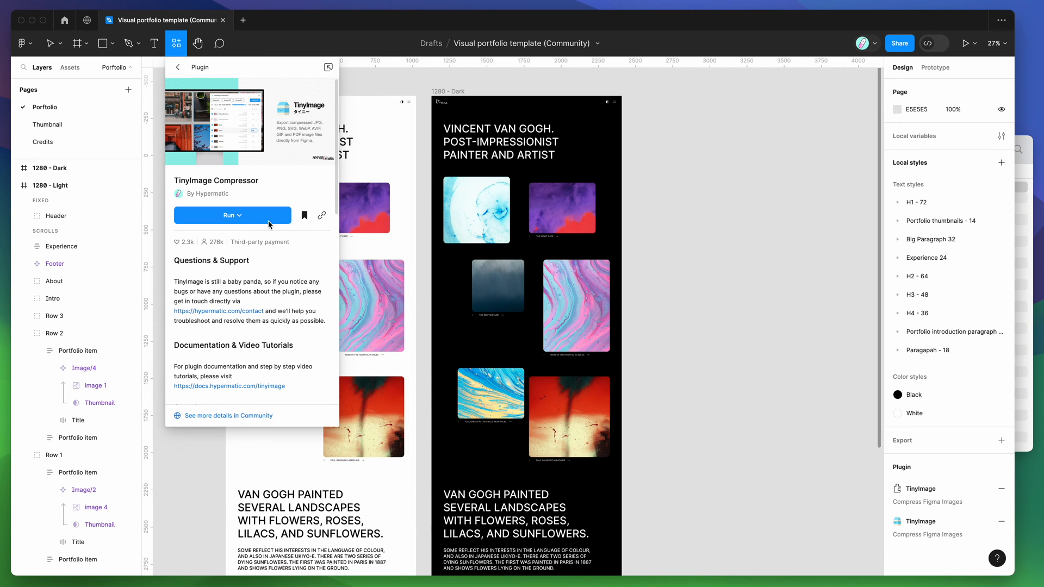
mouse_move(305, 215)
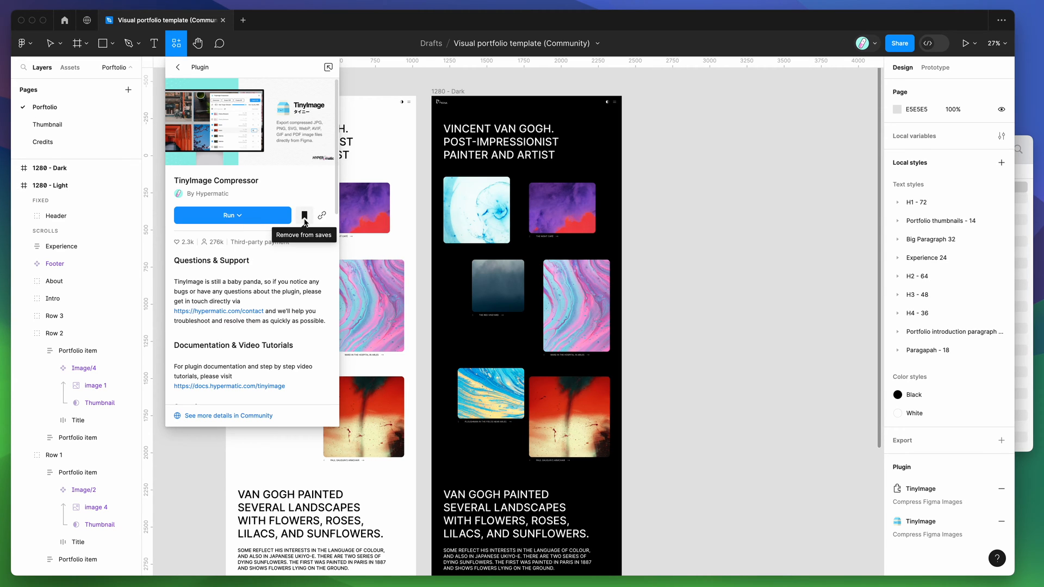
mouse_move(303, 216)
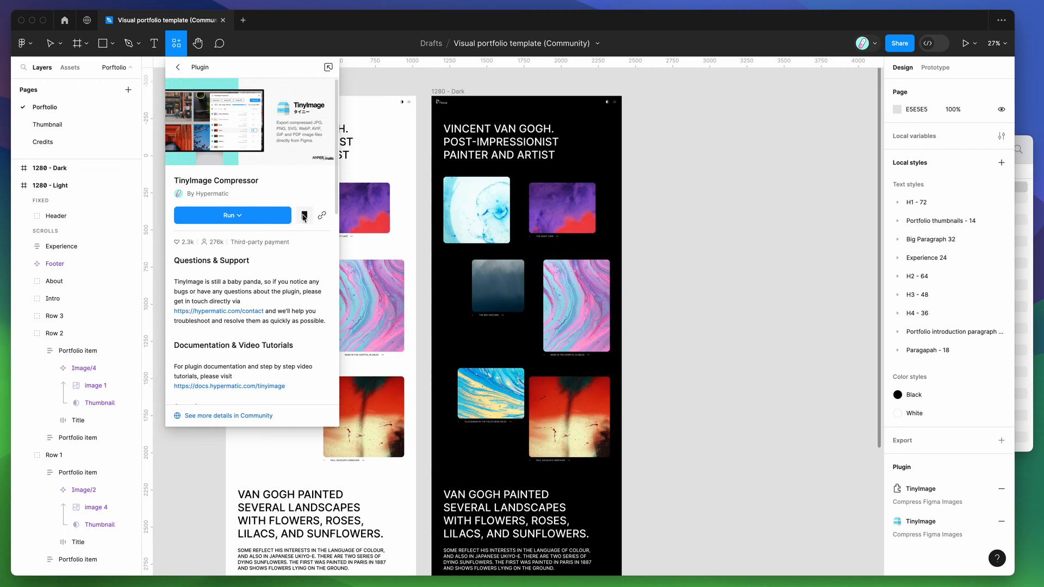
Close the plugin details page and launch TinyImage Compressor from the canvas right-click menu.
left_click(48, 42)
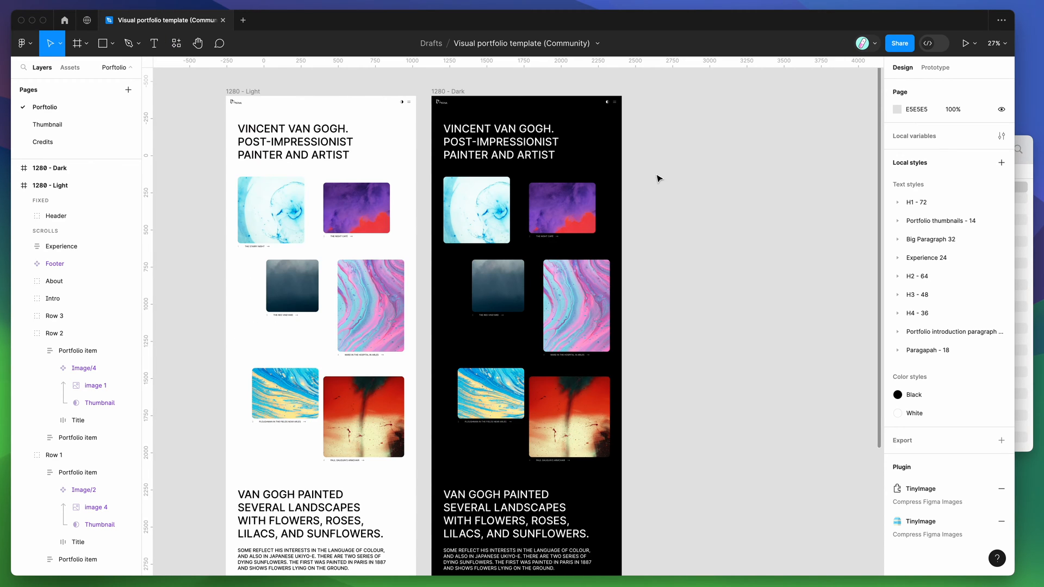
right_click(658, 179)
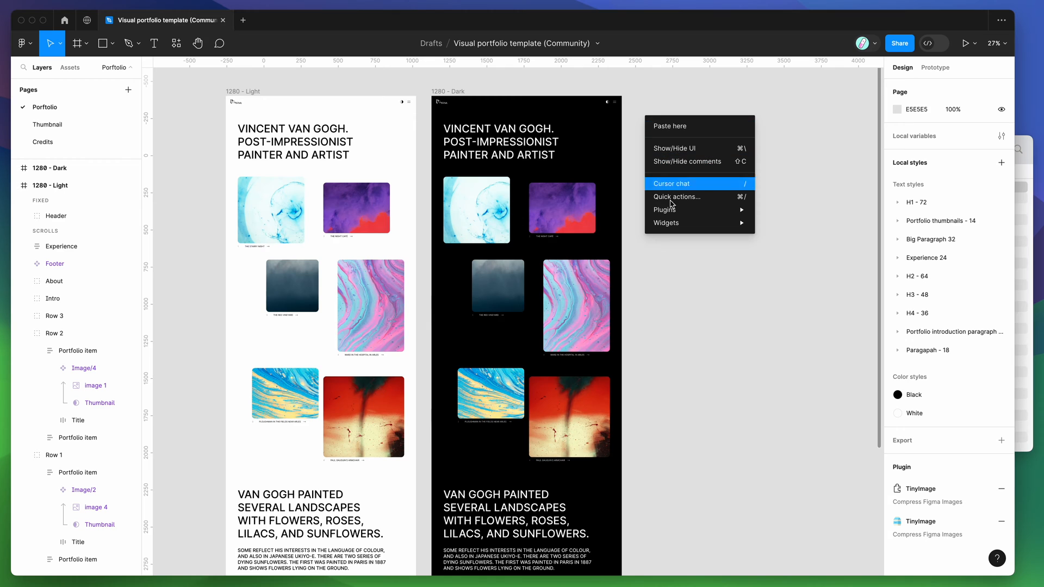
mouse_move(786, 333)
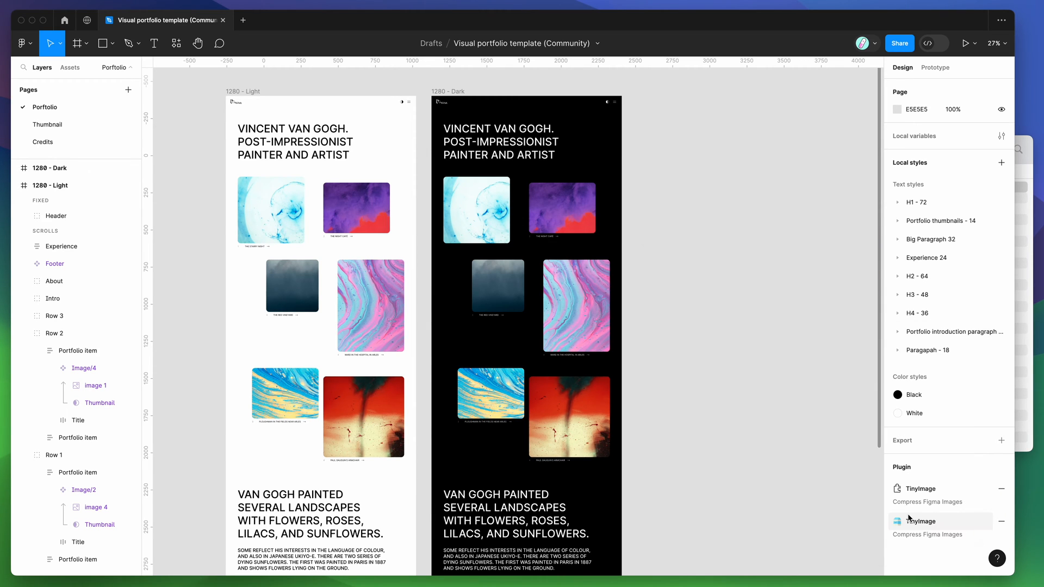
left_click(913, 521)
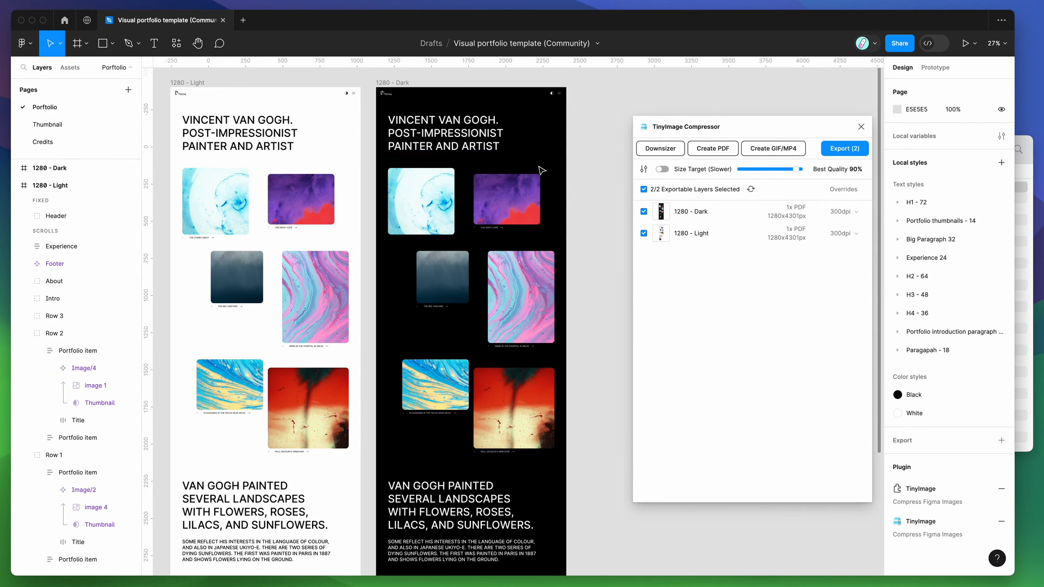
scroll("down", 3)
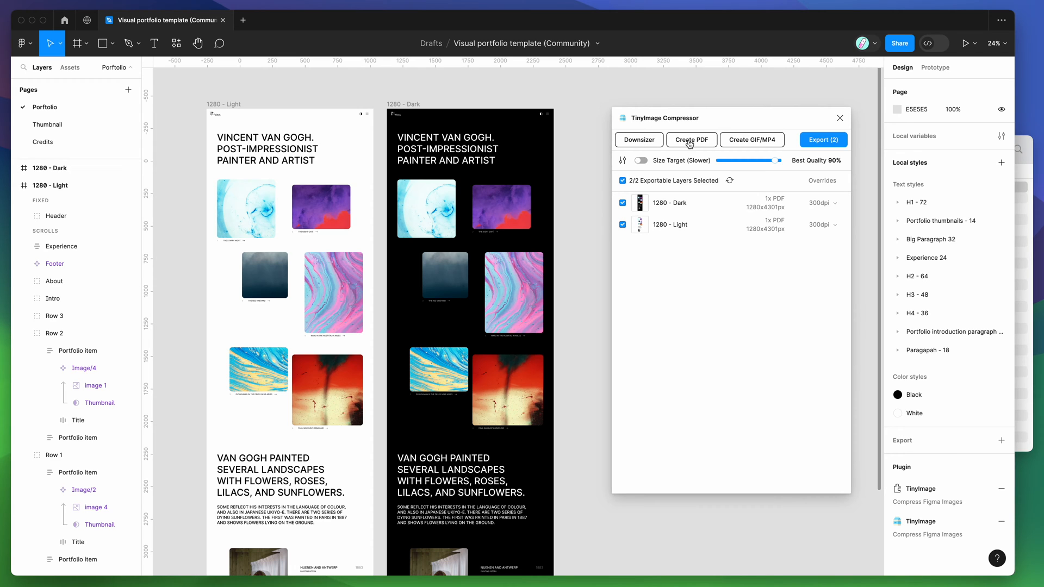
Open TinyImage's Create PDF panel and toggle 1280 - Light off and back on.
left_click(691, 140)
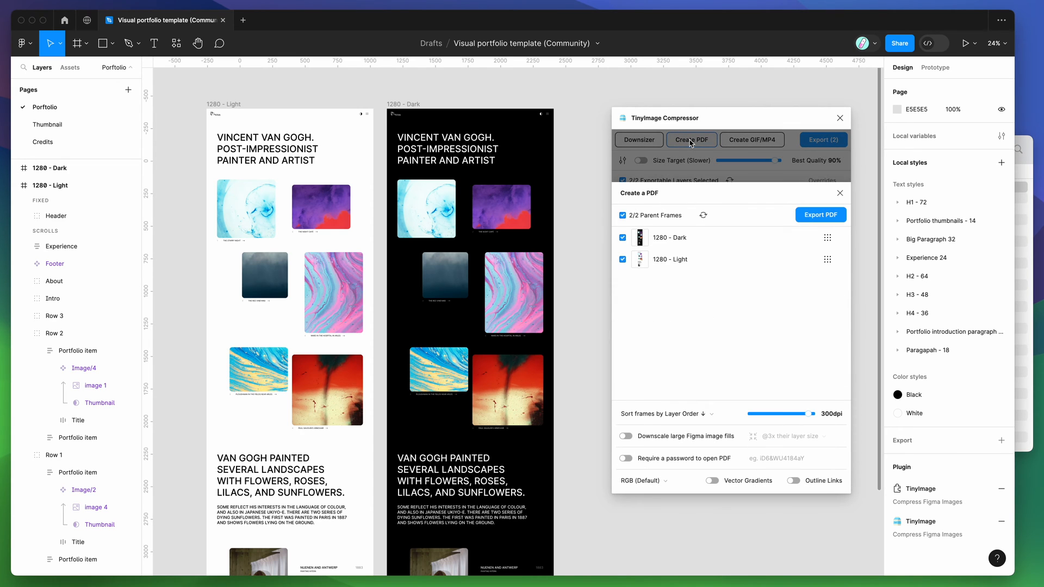
left_click(50, 185)
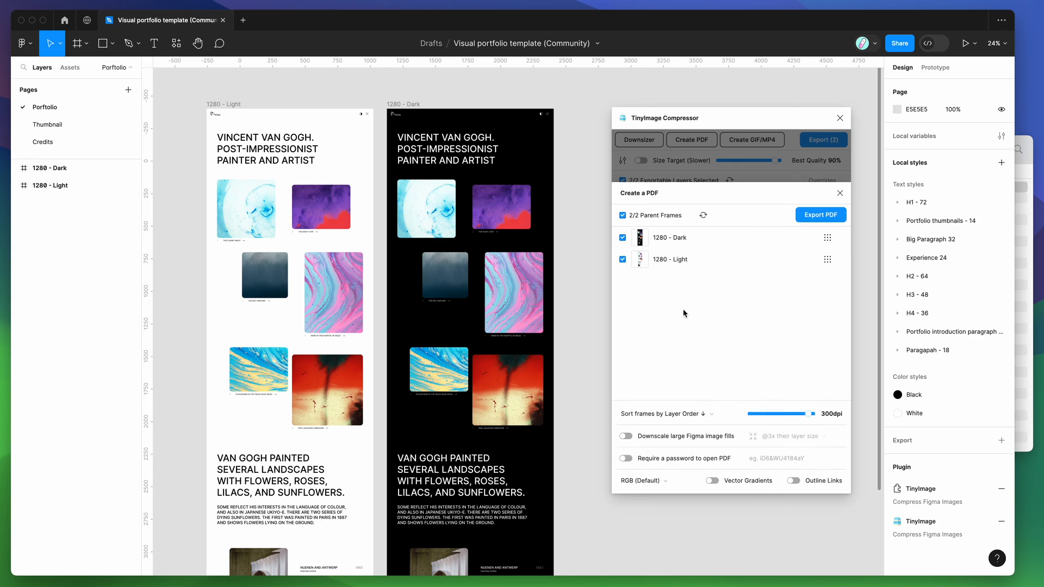
left_click(50, 168)
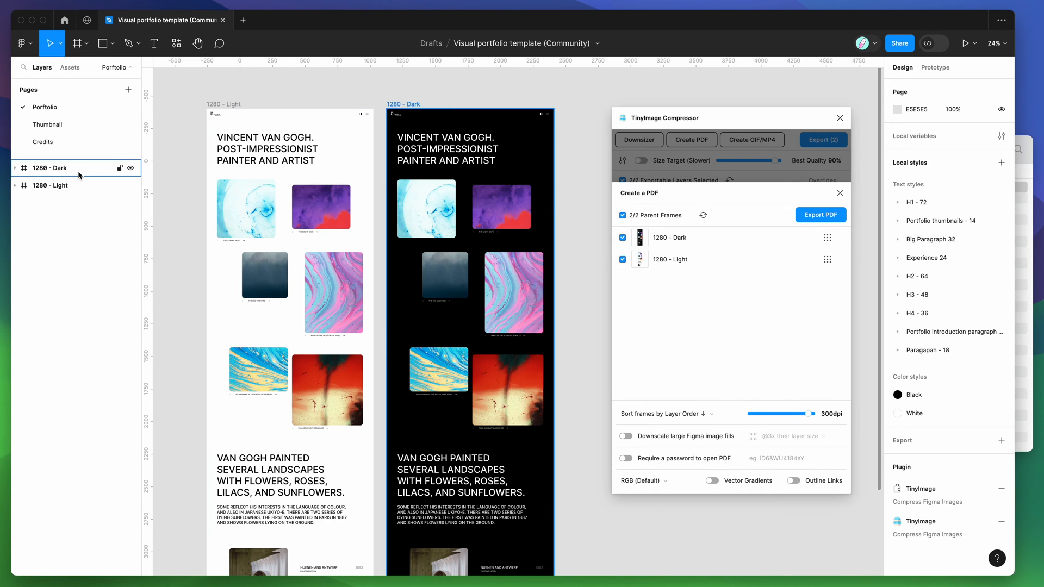
left_click(658, 307)
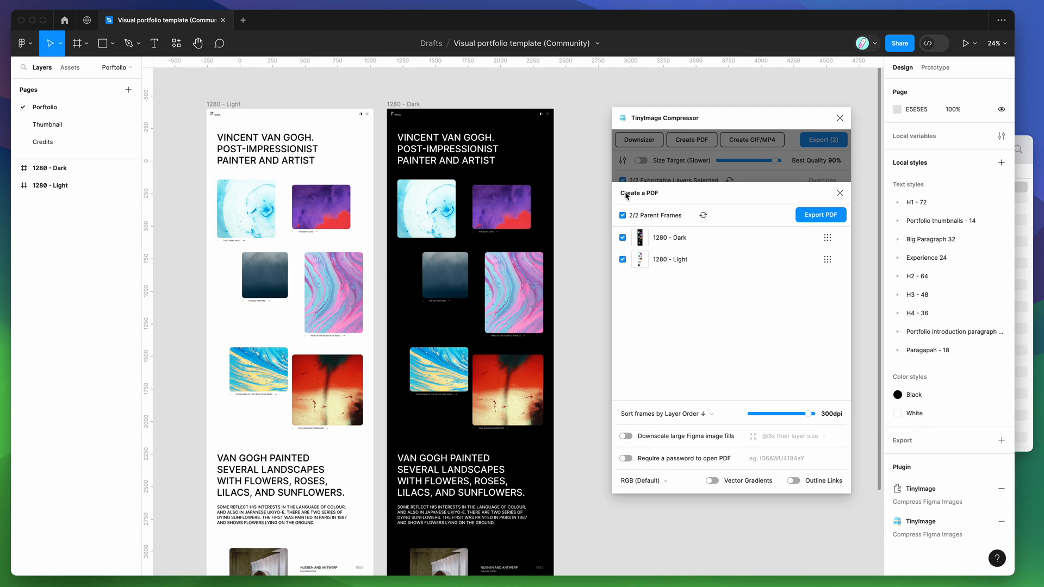
mouse_move(656, 342)
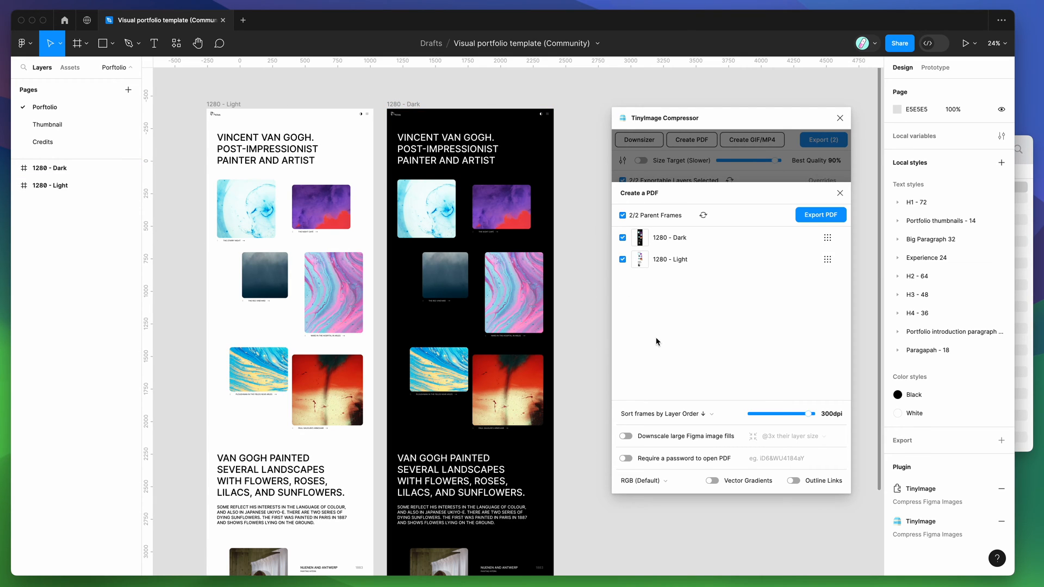
left_click(622, 259)
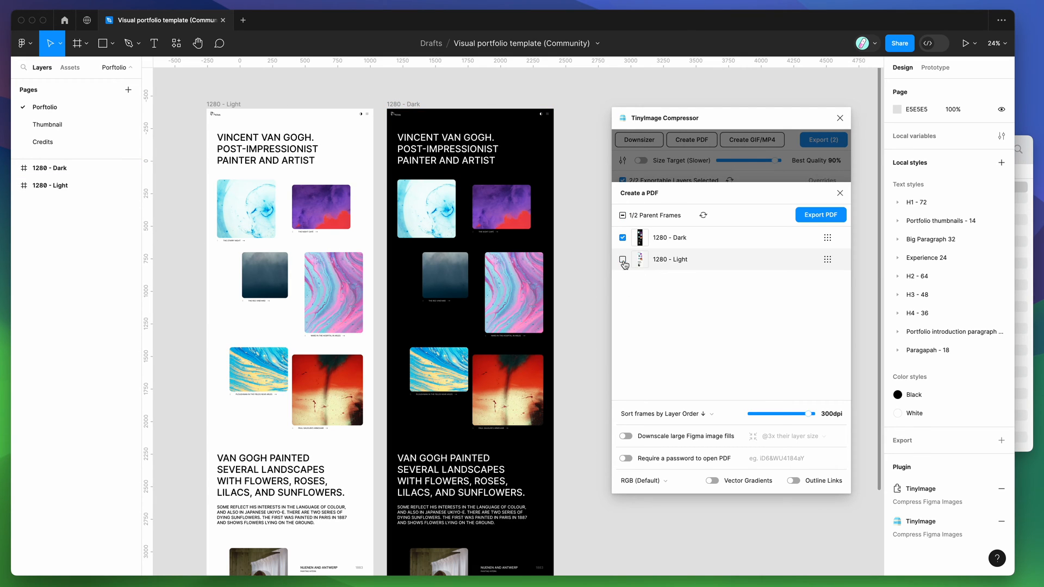
left_click(622, 259)
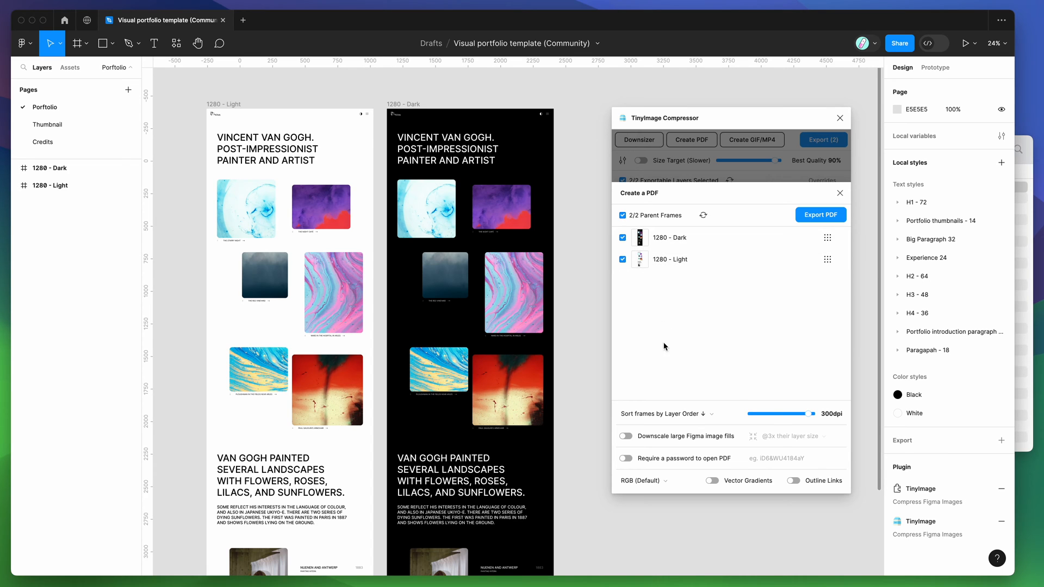
Sort PDF pages Top to Bottom and enable Downscale large Figma image fills.
left_click(670, 413)
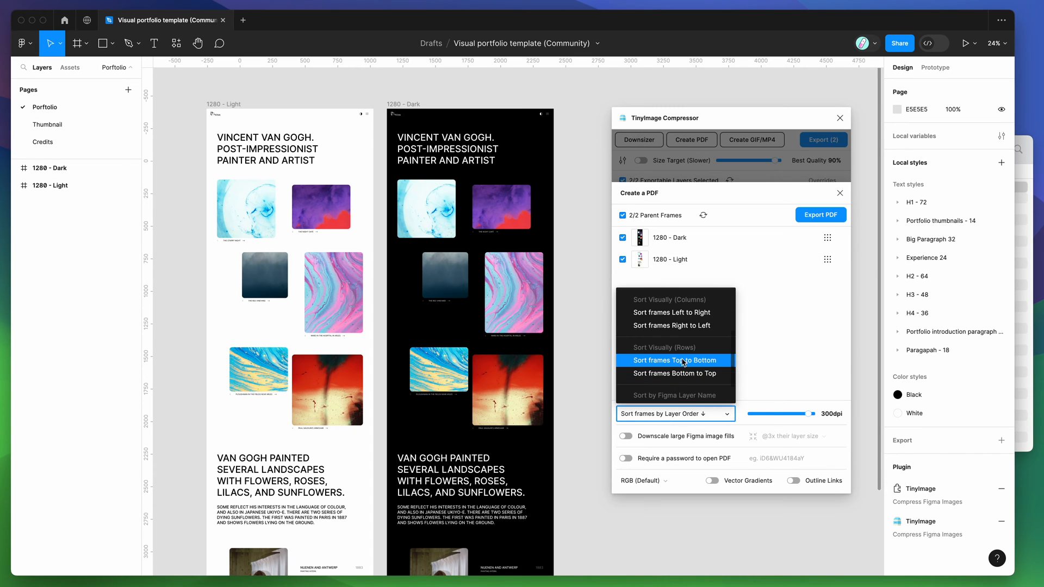
left_click(673, 360)
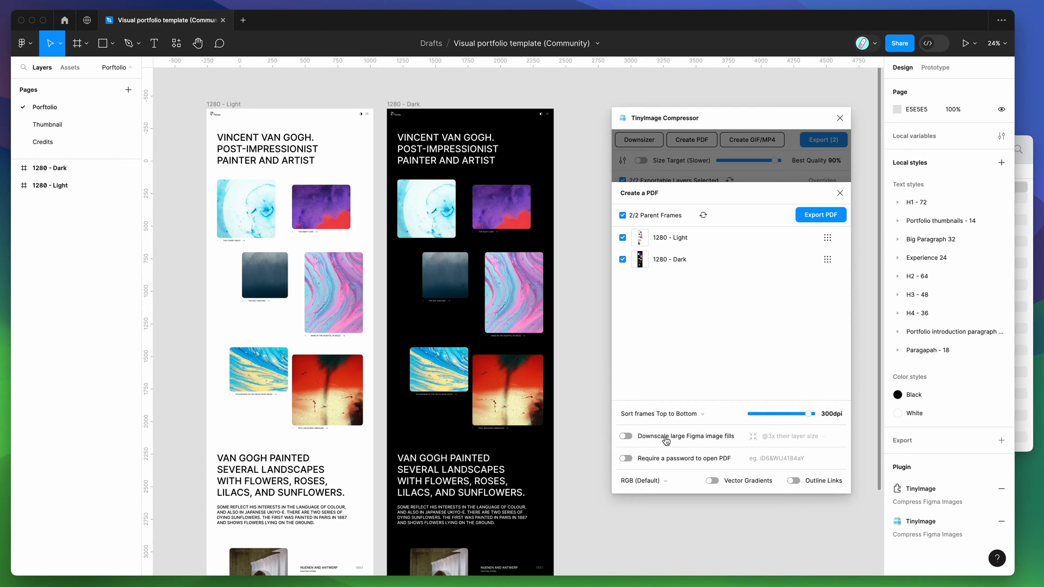
left_click(625, 436)
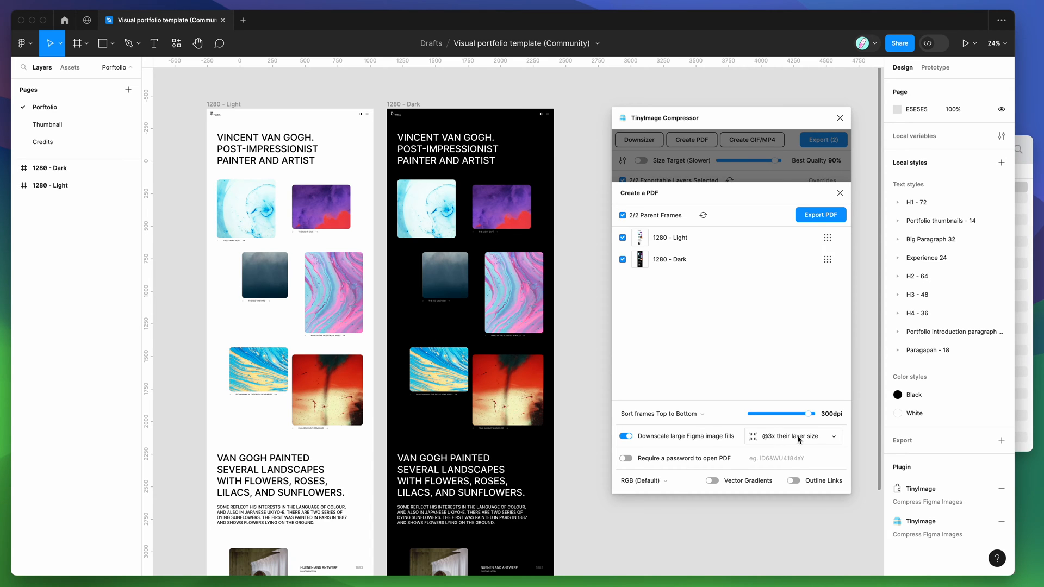
left_click(792, 437)
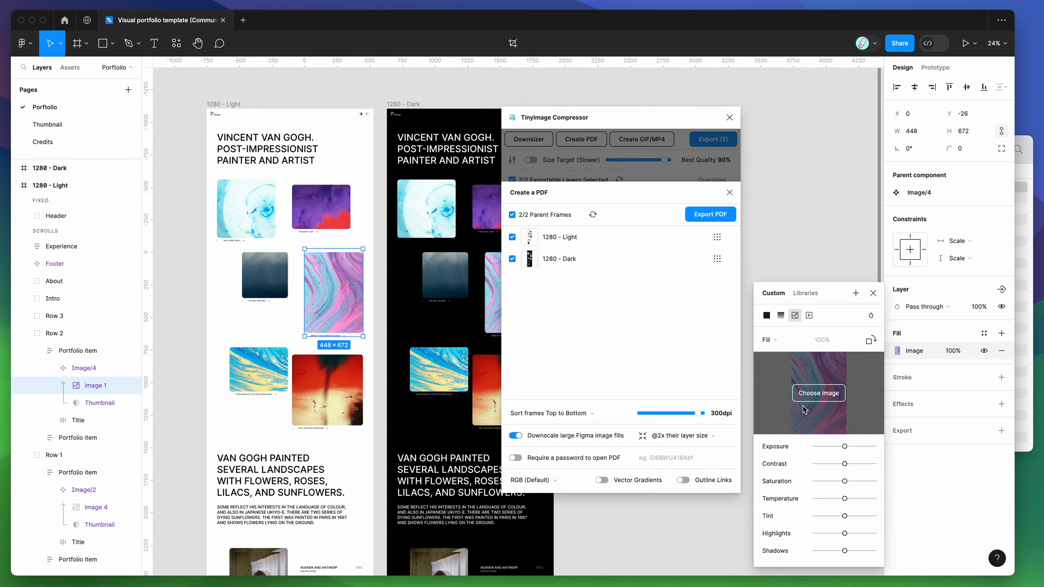
mouse_move(815, 392)
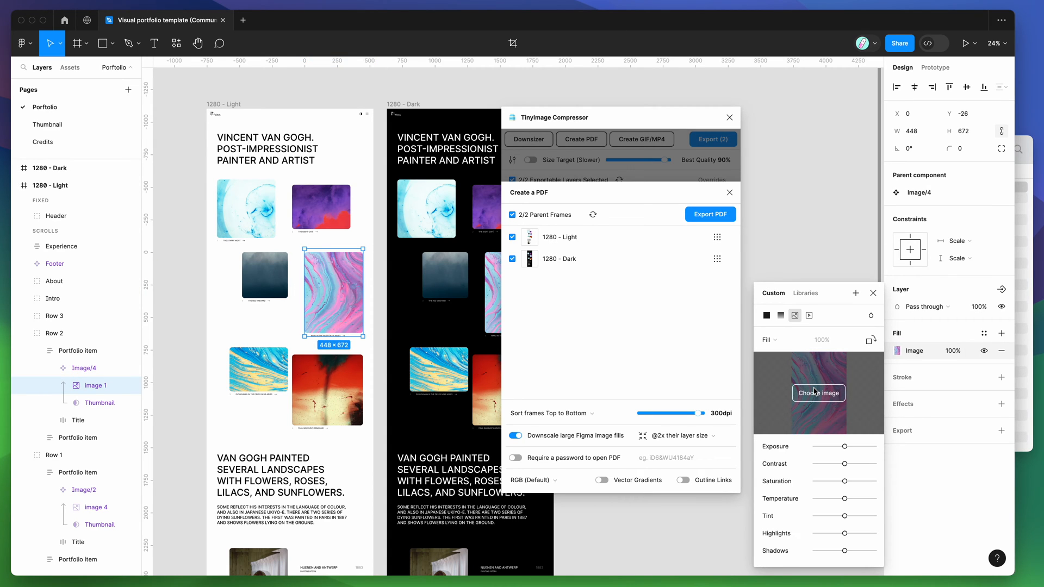
mouse_move(796, 385)
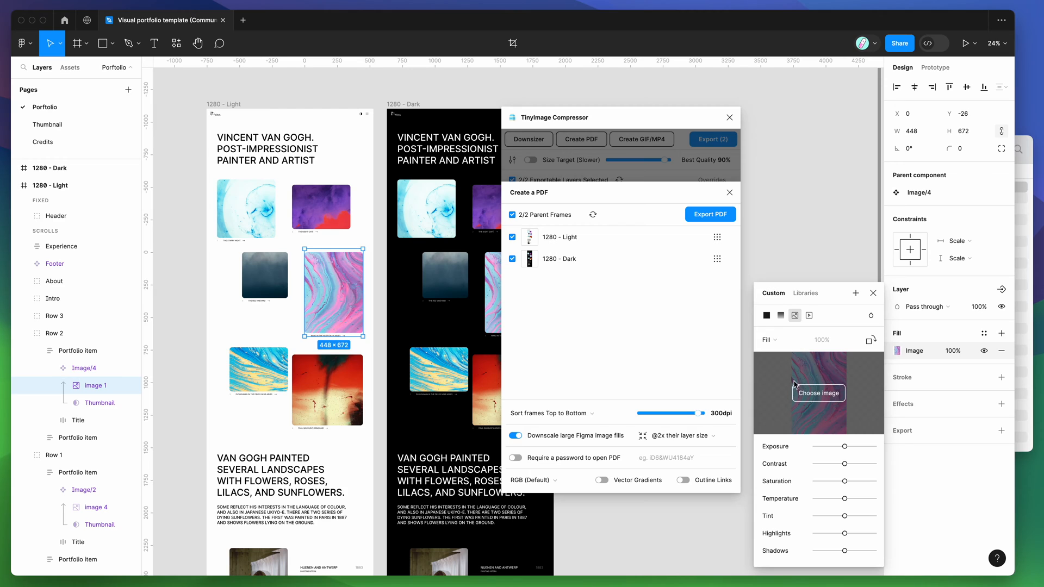
mouse_move(810, 373)
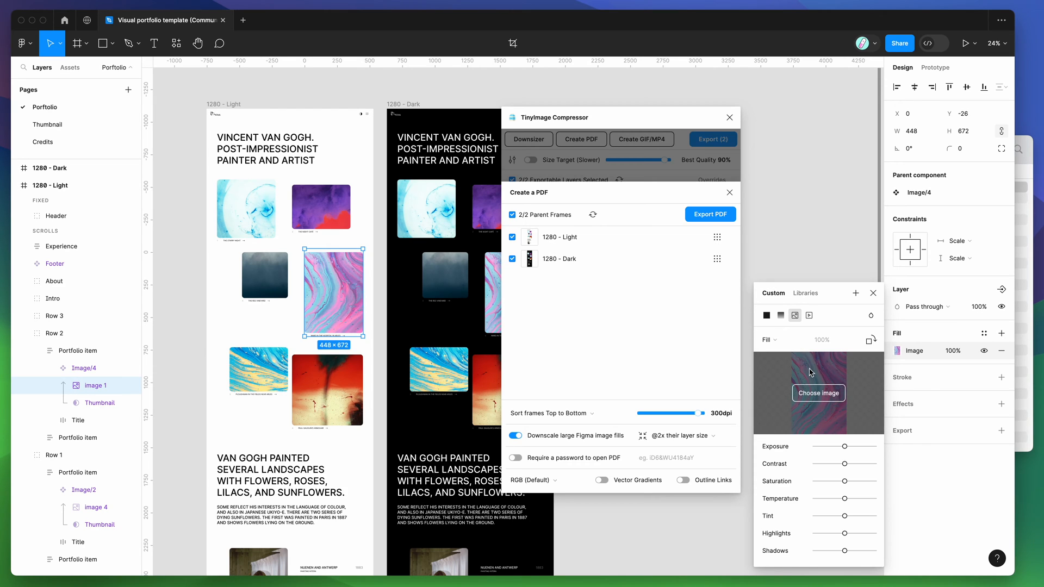
mouse_move(830, 404)
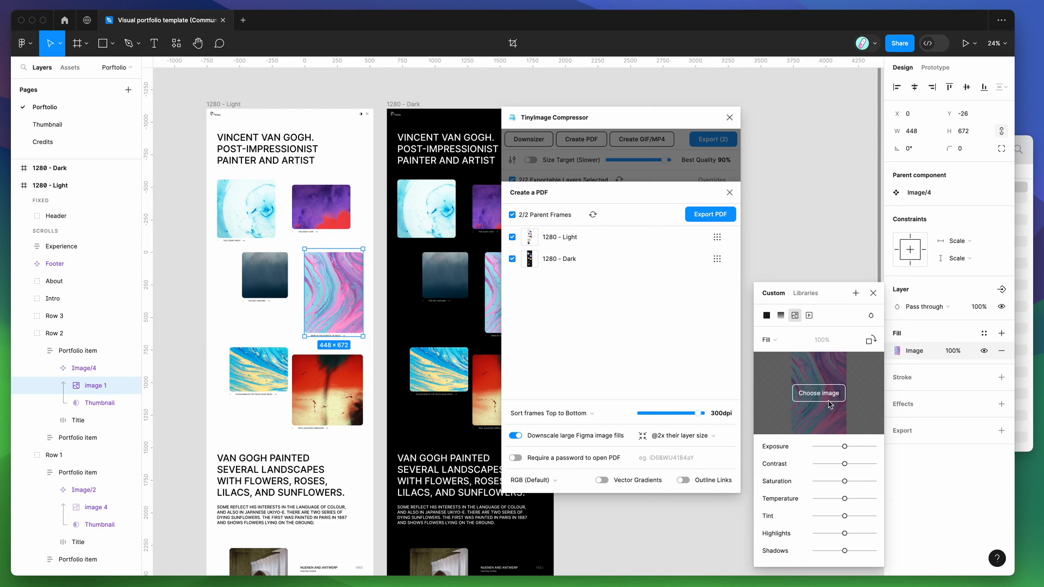
mouse_move(772, 386)
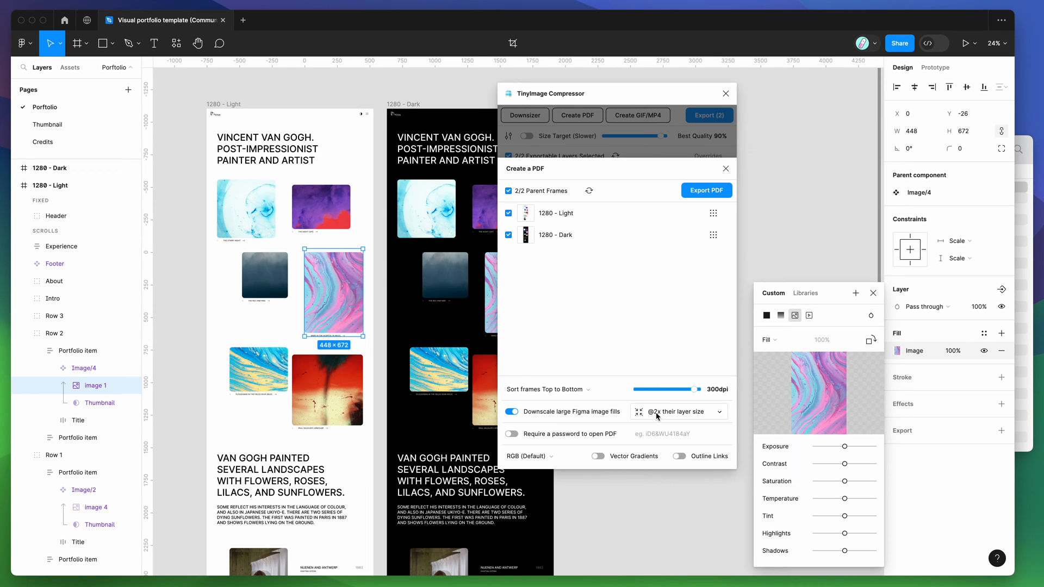
left_click(677, 412)
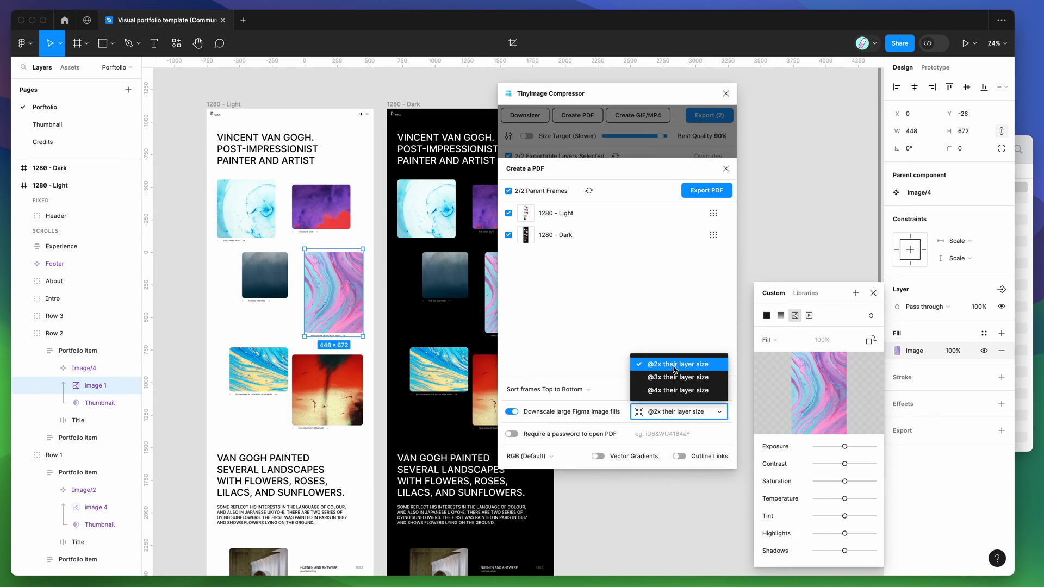
left_click(674, 364)
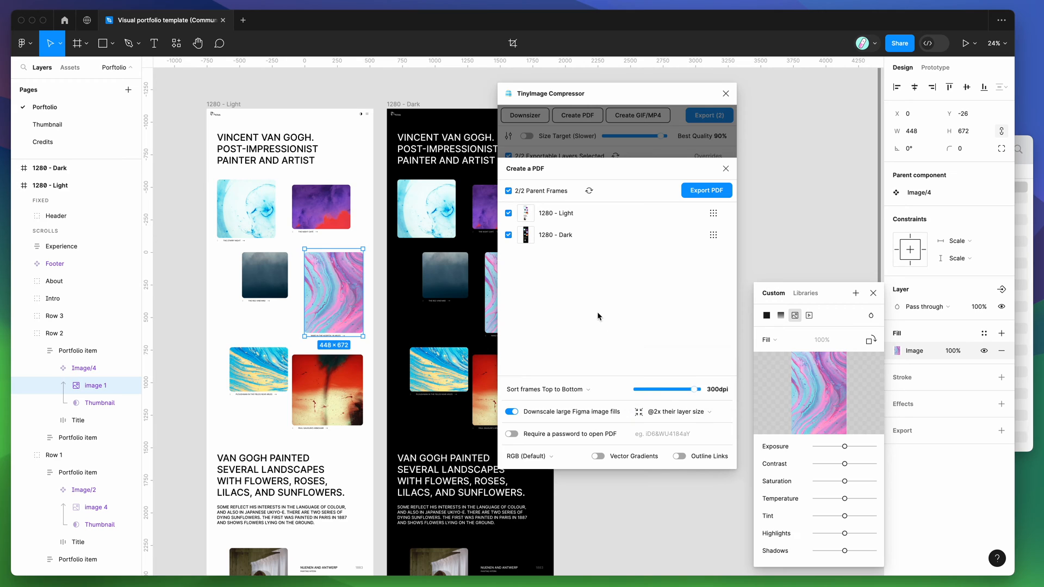
mouse_move(385, 238)
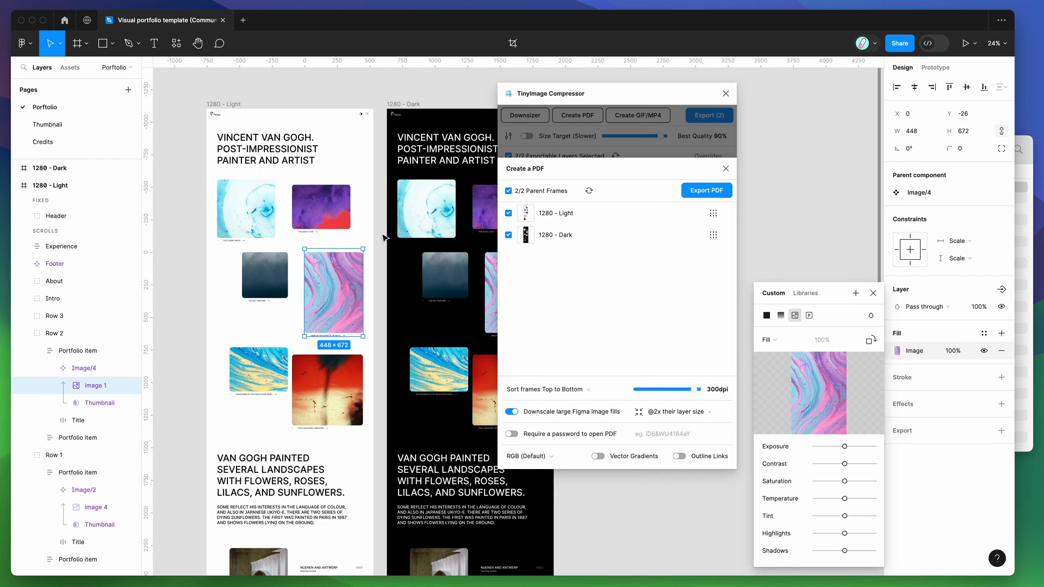
mouse_move(336, 297)
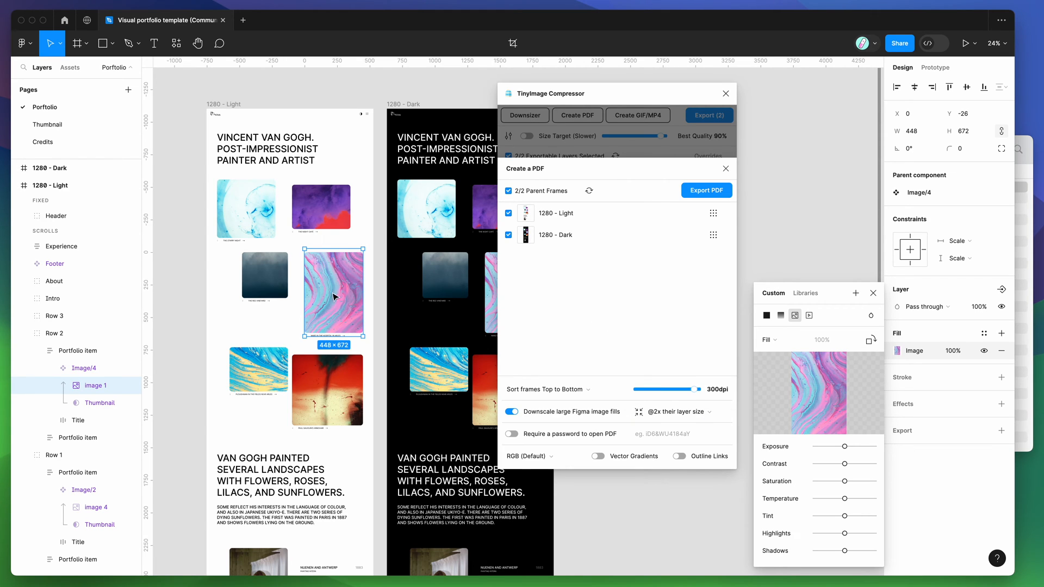
left_click(677, 412)
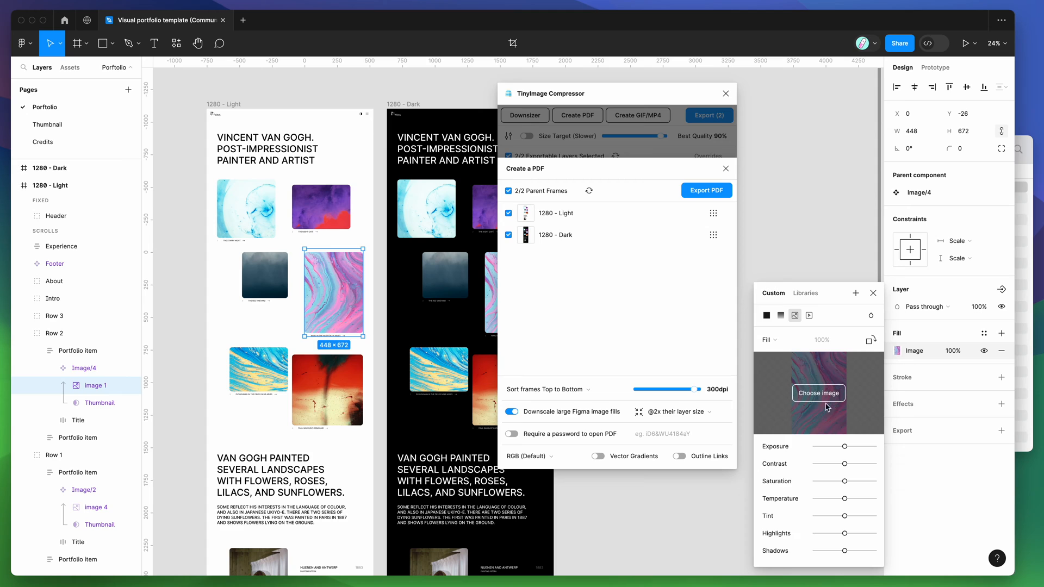
mouse_move(819, 410)
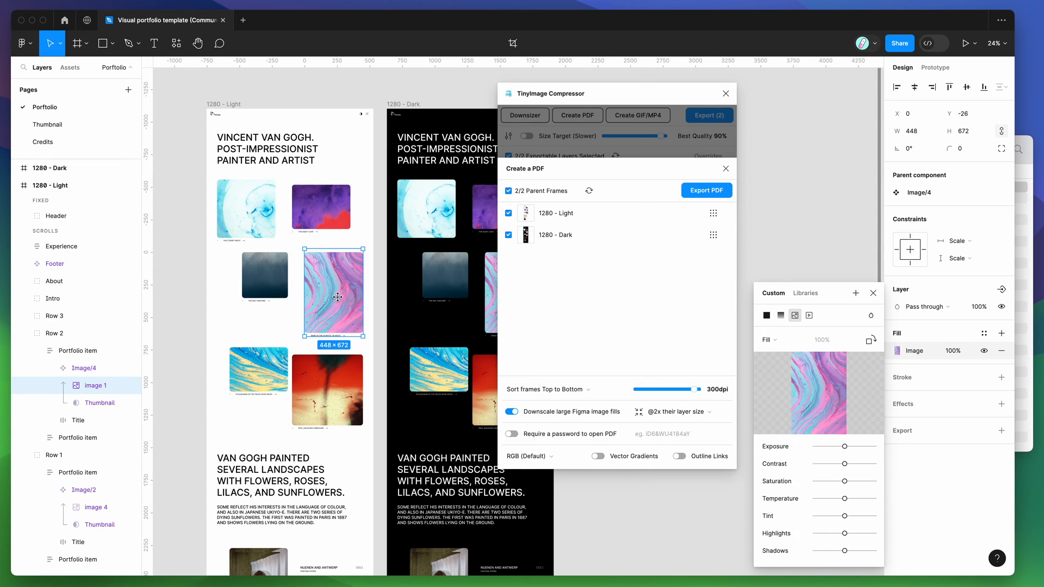
left_click(678, 412)
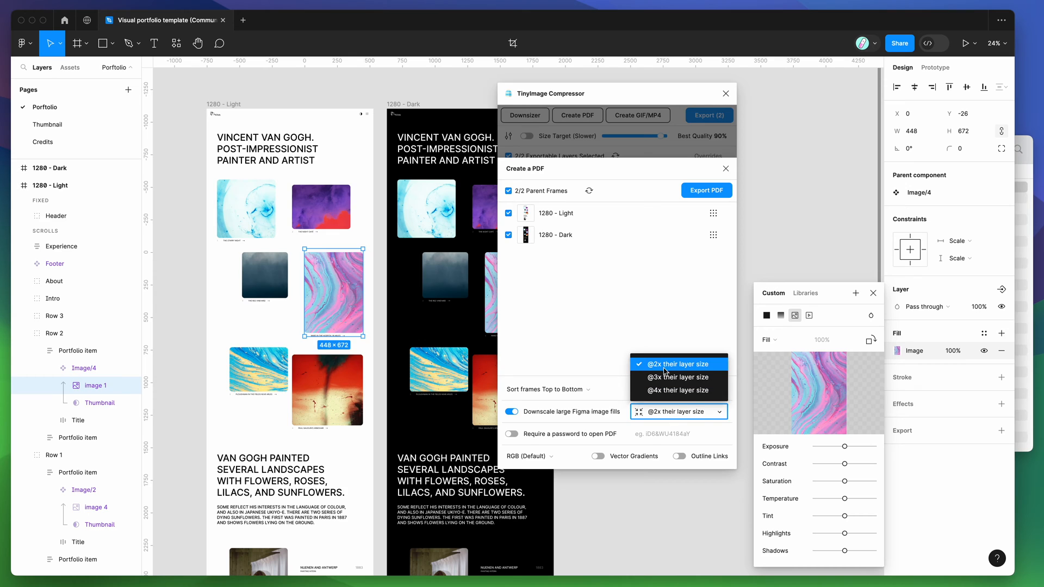
left_click(677, 364)
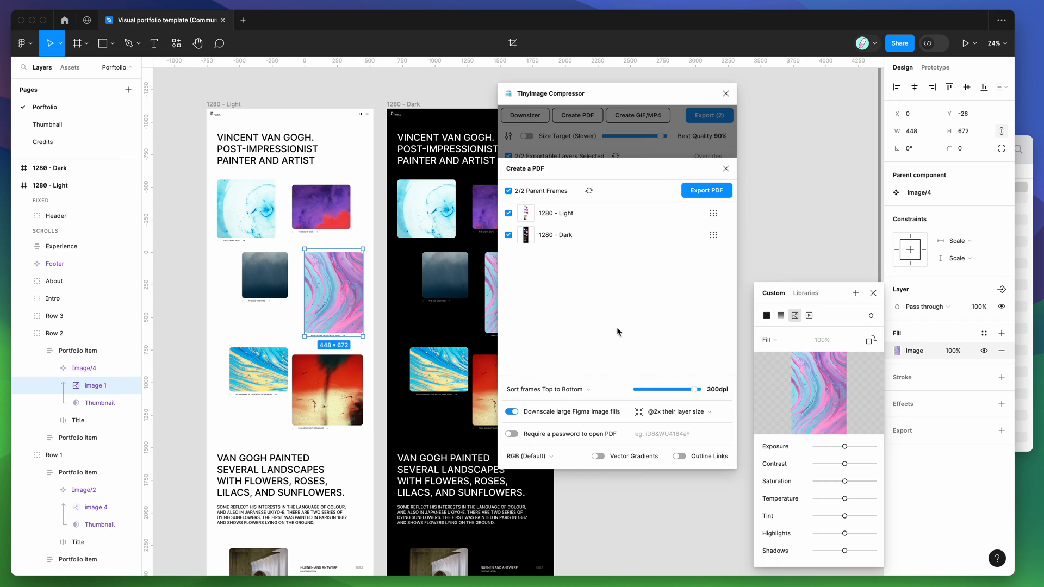
left_click_drag(616, 93, 686, 97)
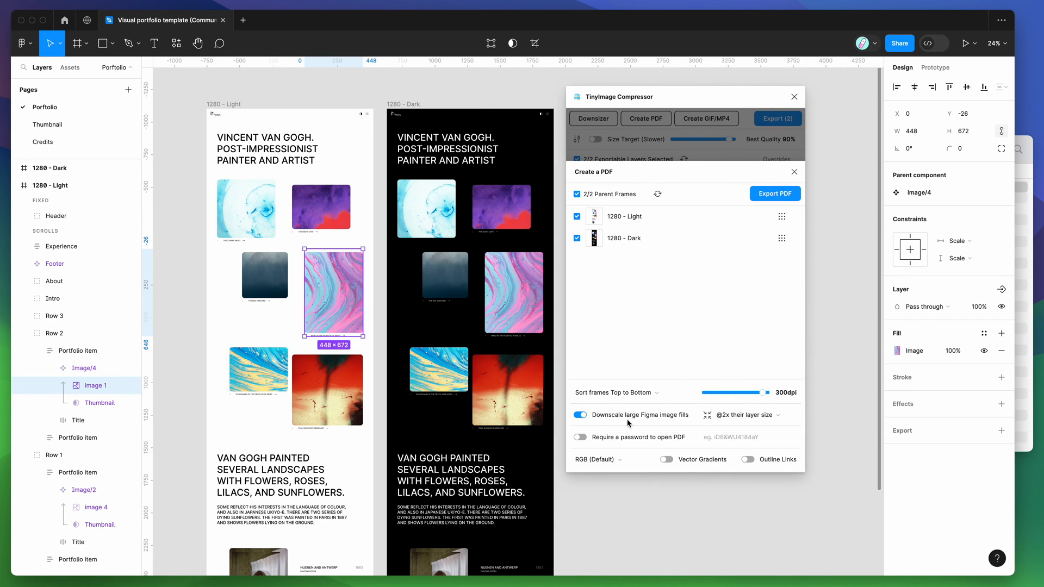
mouse_move(678, 420)
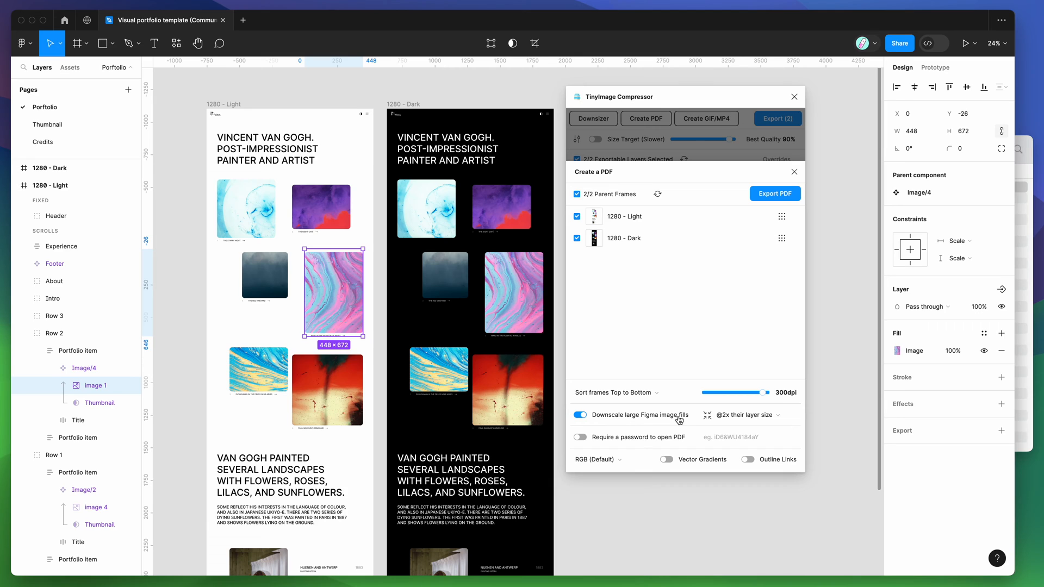
left_click(746, 415)
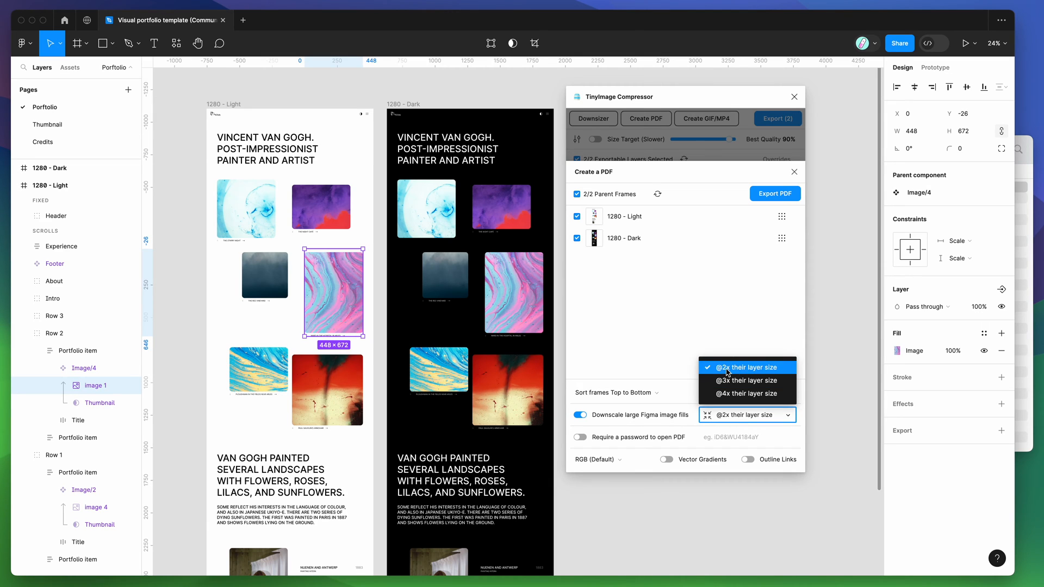
mouse_move(738, 371)
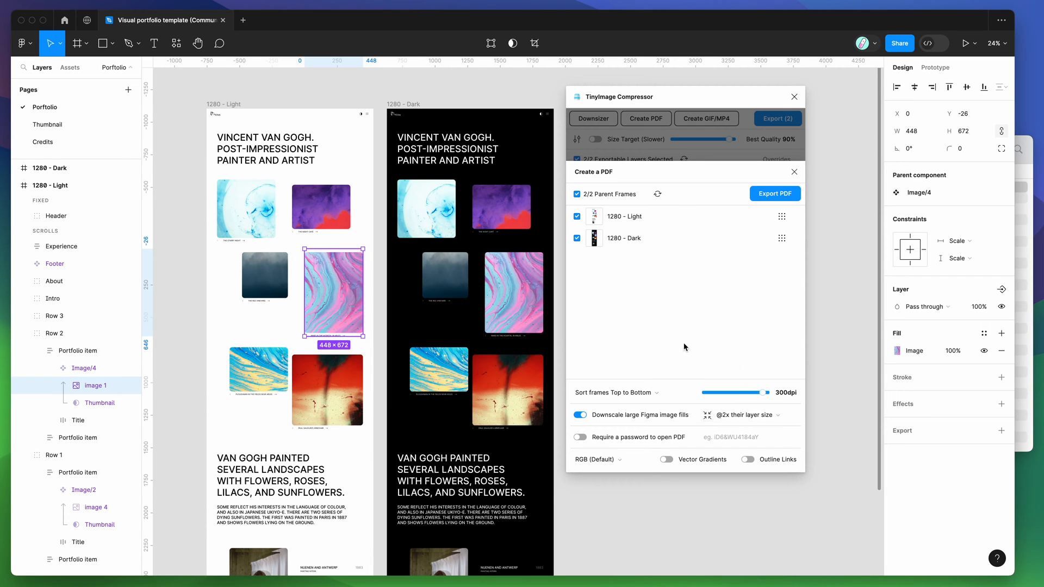
Export the merged PDF, compressing it from 28.65 MB to 6.13 MB.
left_click(774, 194)
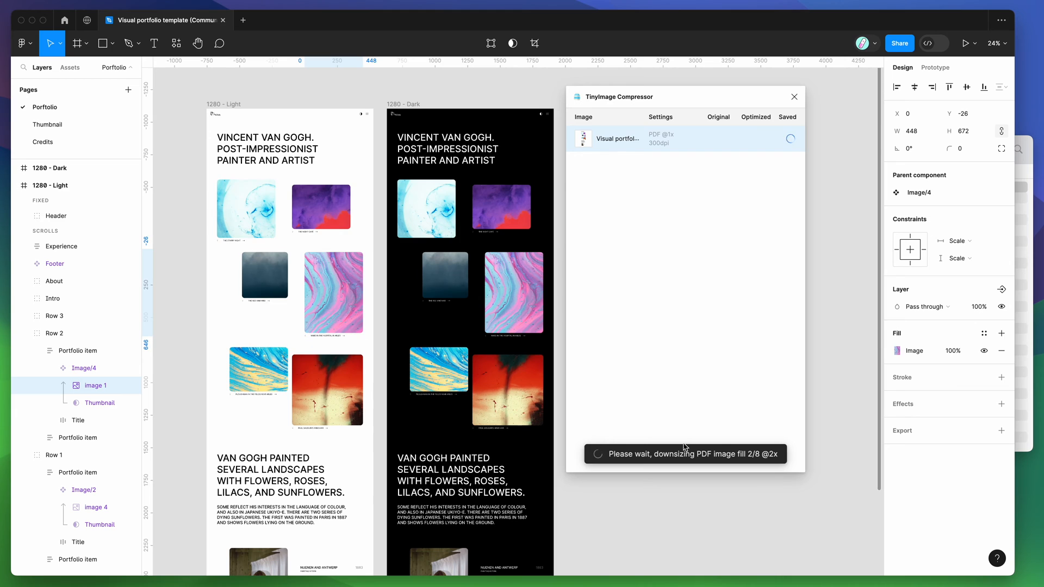
left_click(335, 294)
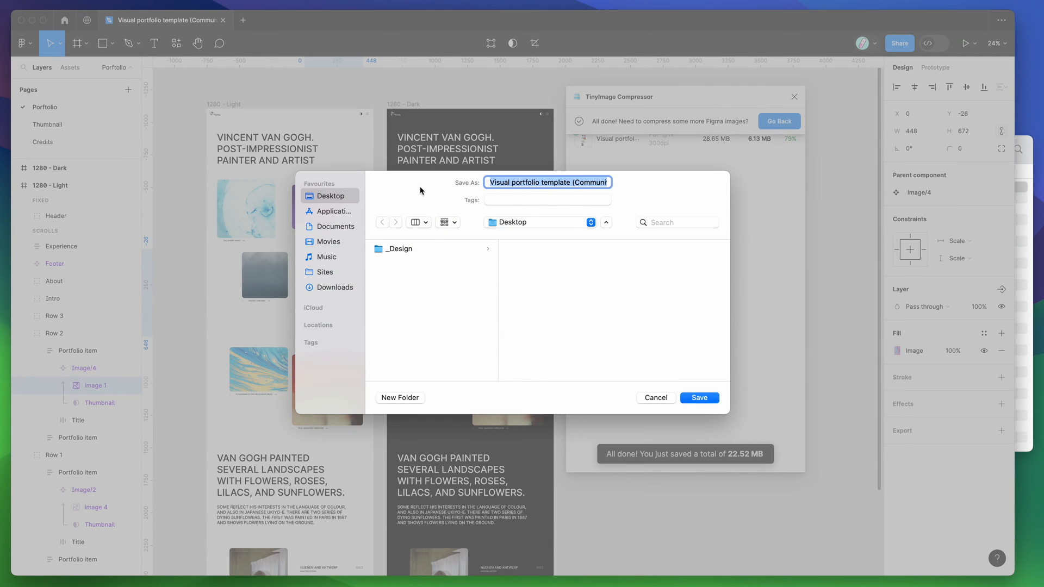
mouse_move(633, 194)
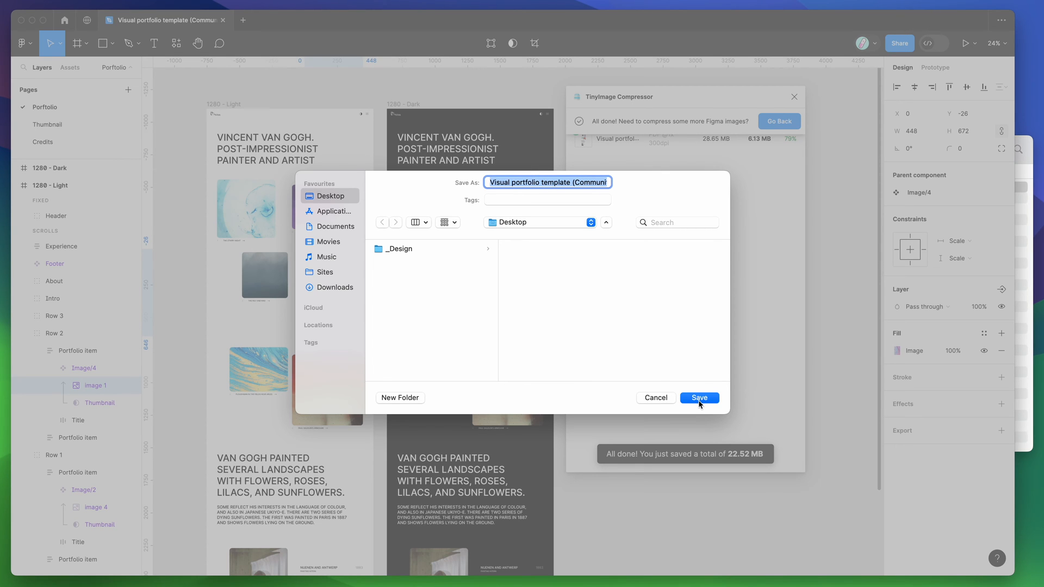
Save the compressed PDF to the Desktop, freeing 22.52 MB in total.
left_click(699, 398)
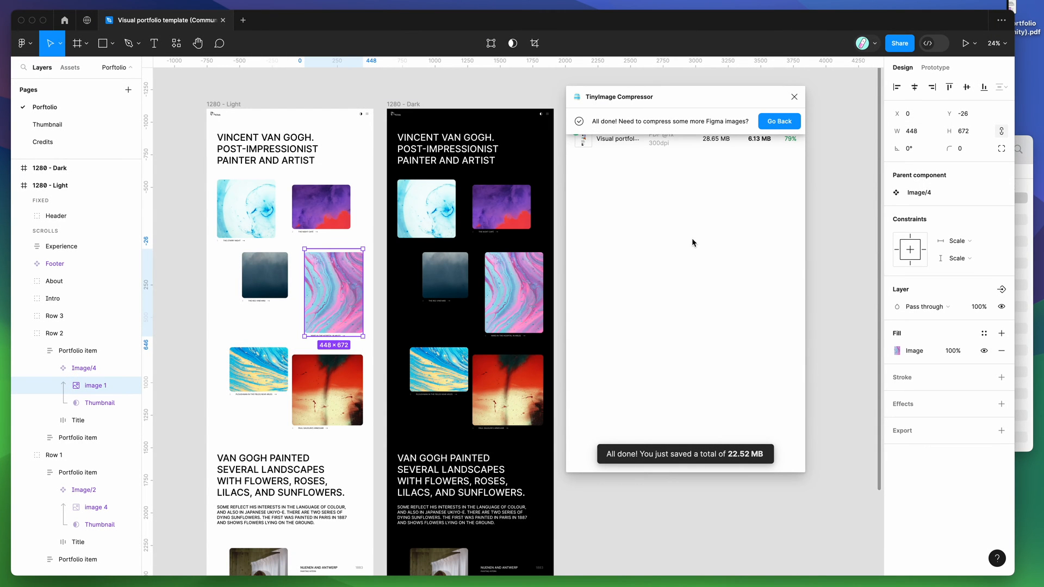
mouse_move(729, 454)
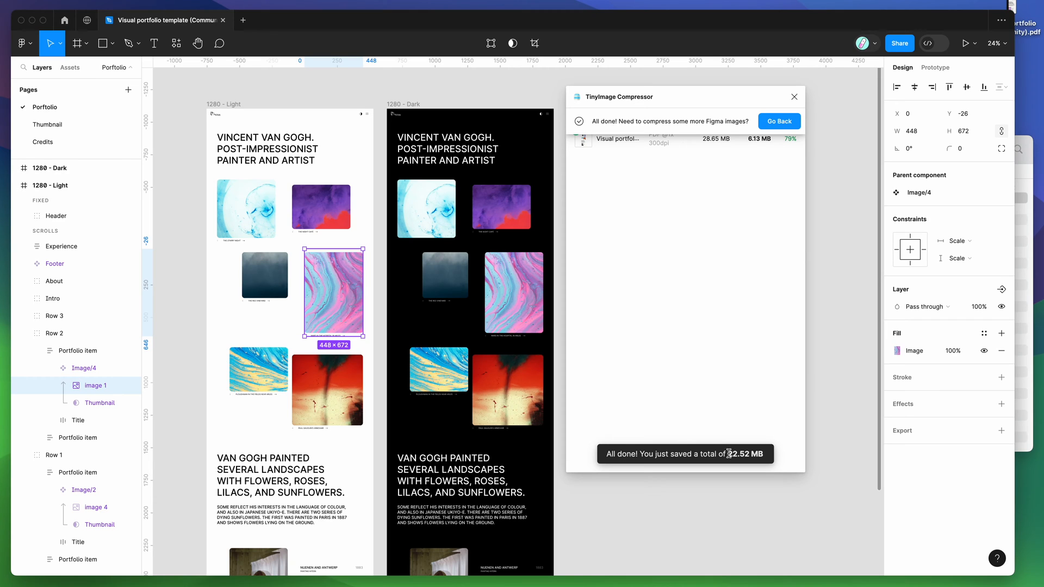
mouse_move(709, 152)
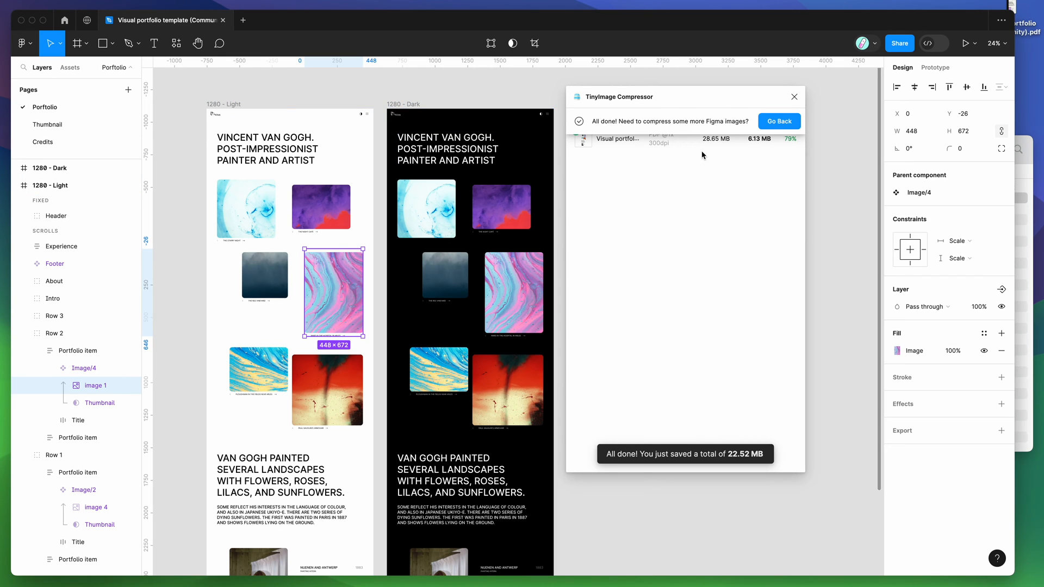
mouse_move(724, 148)
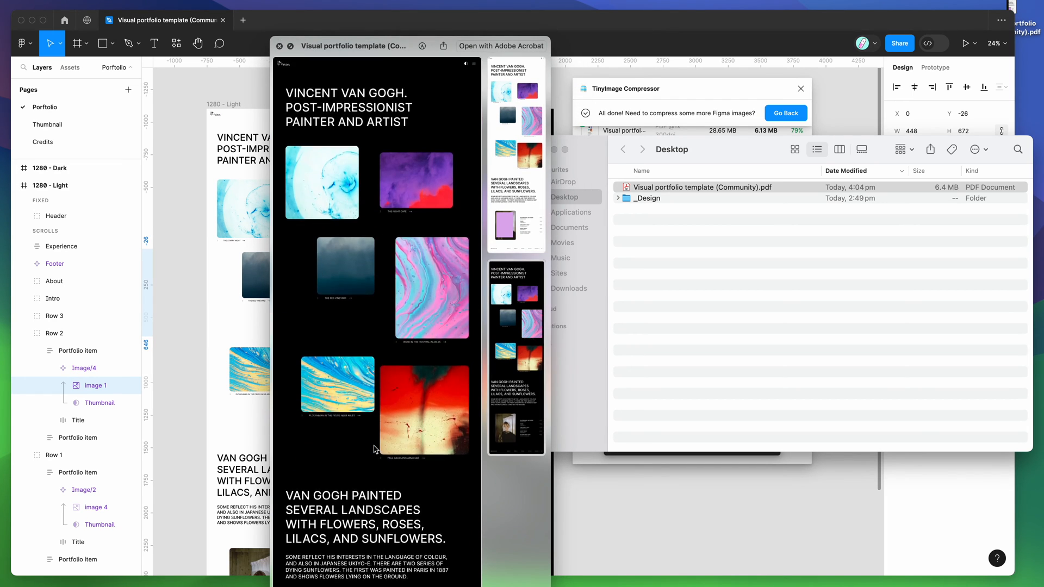
Close the 6.4 MB PDF preview and go back to the compressor's frame list.
left_click(281, 45)
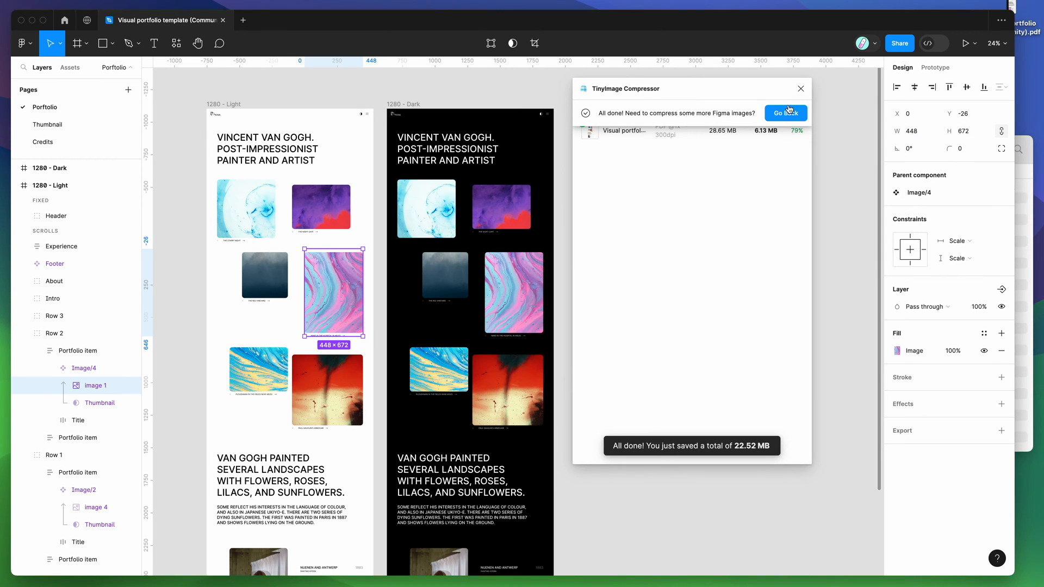
left_click(786, 112)
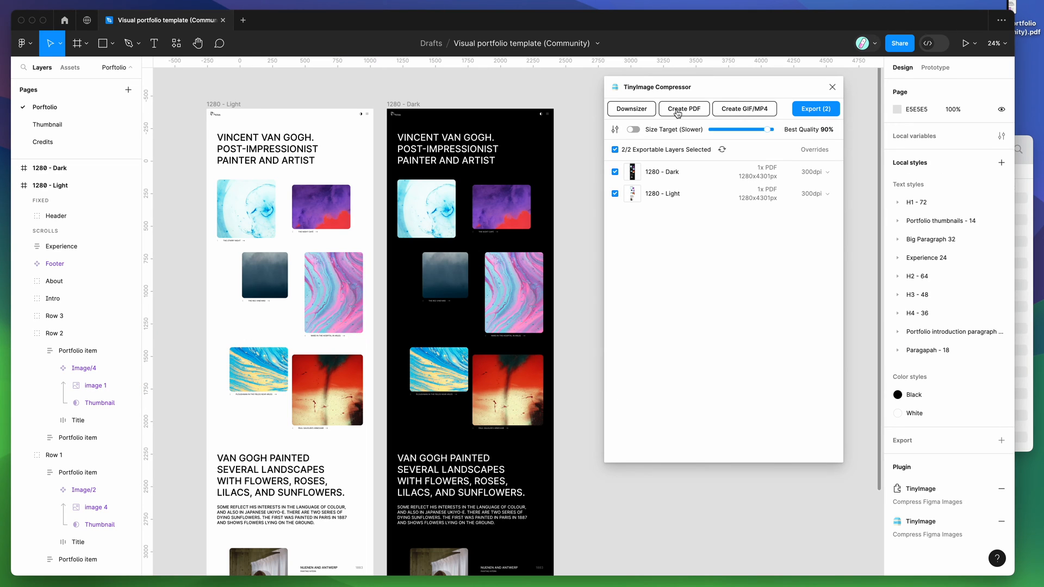
mouse_move(677, 114)
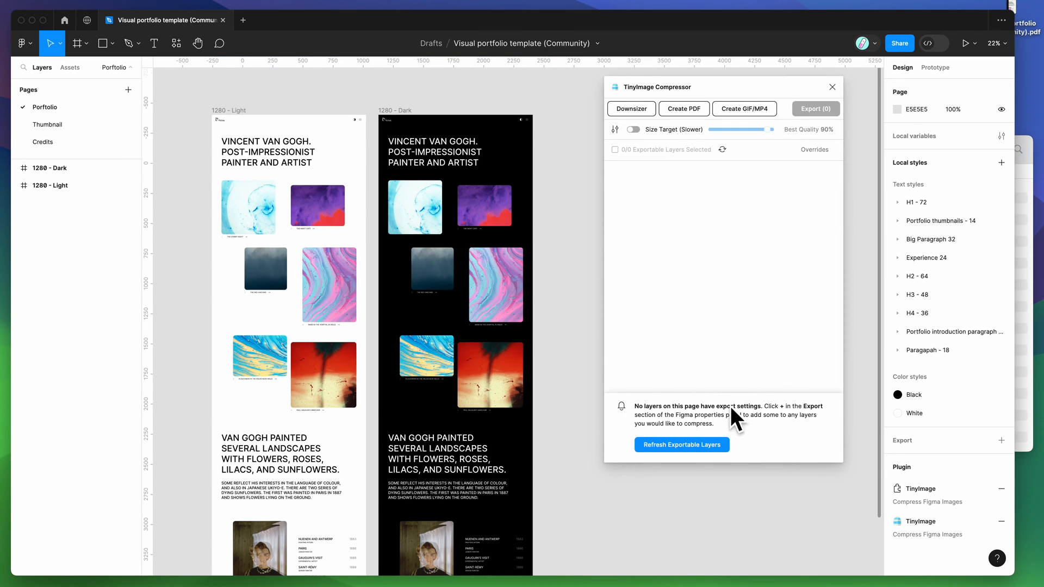
mouse_move(484, 189)
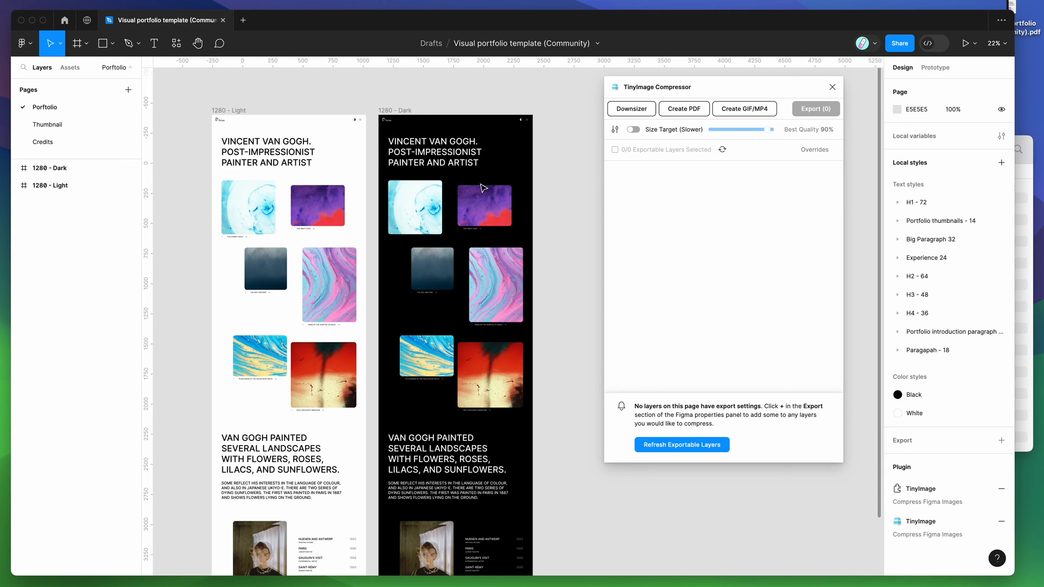
mouse_move(688, 416)
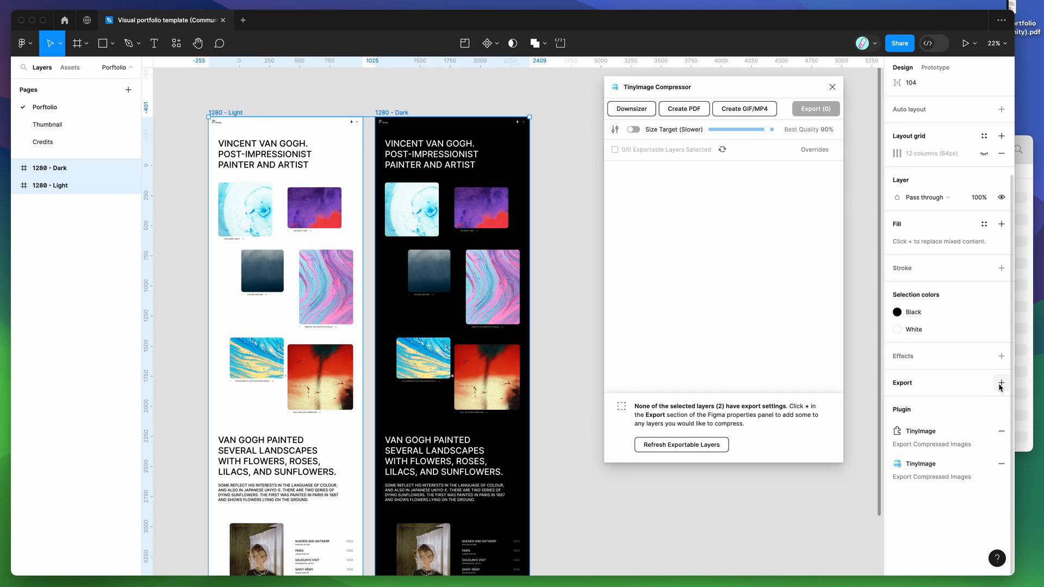
Add a PDF export setting to both 1280 frames and refresh TinyImage's layer list.
left_click(1001, 383)
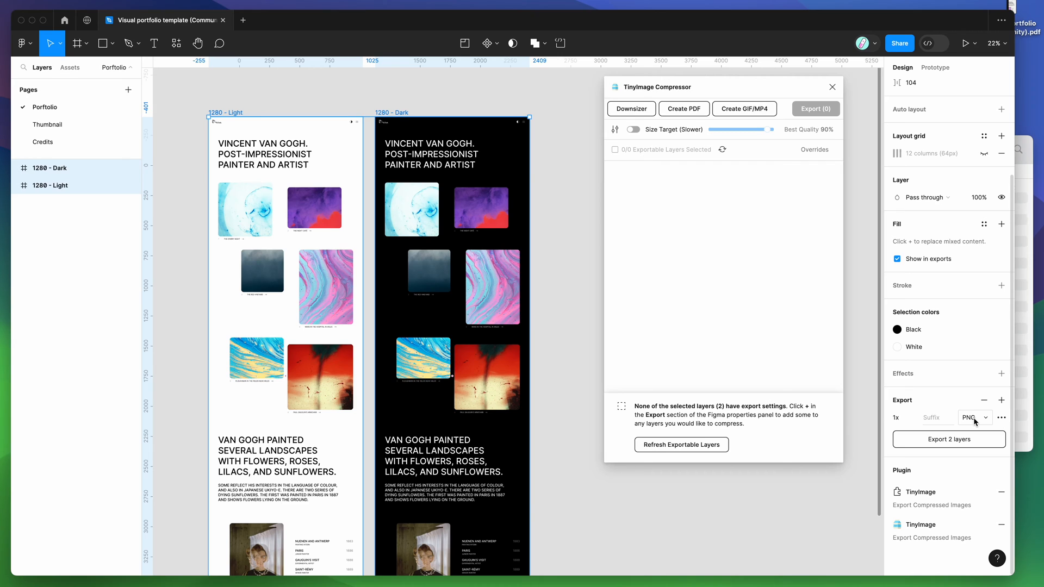
left_click(974, 418)
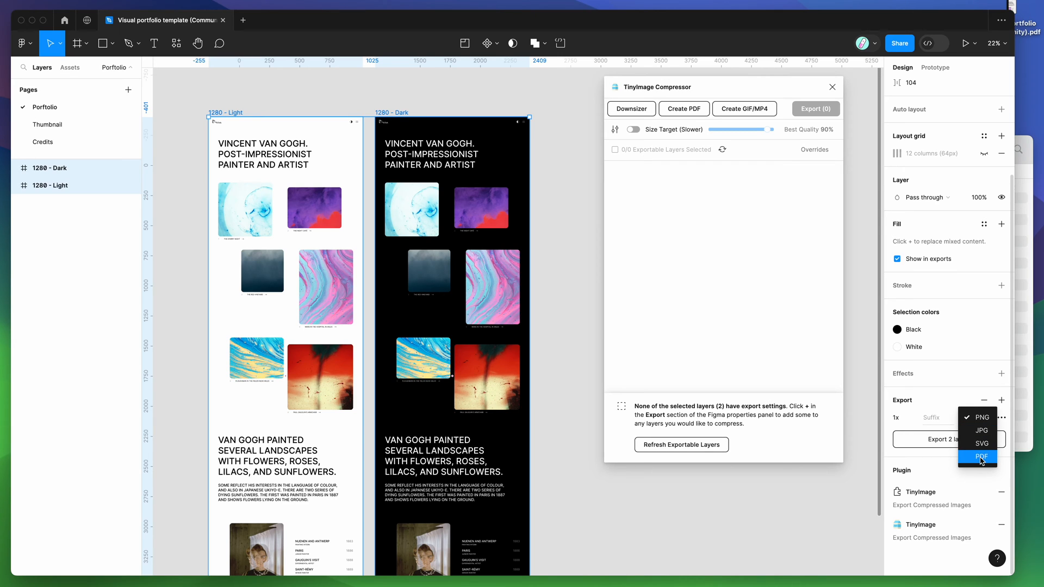
left_click(979, 456)
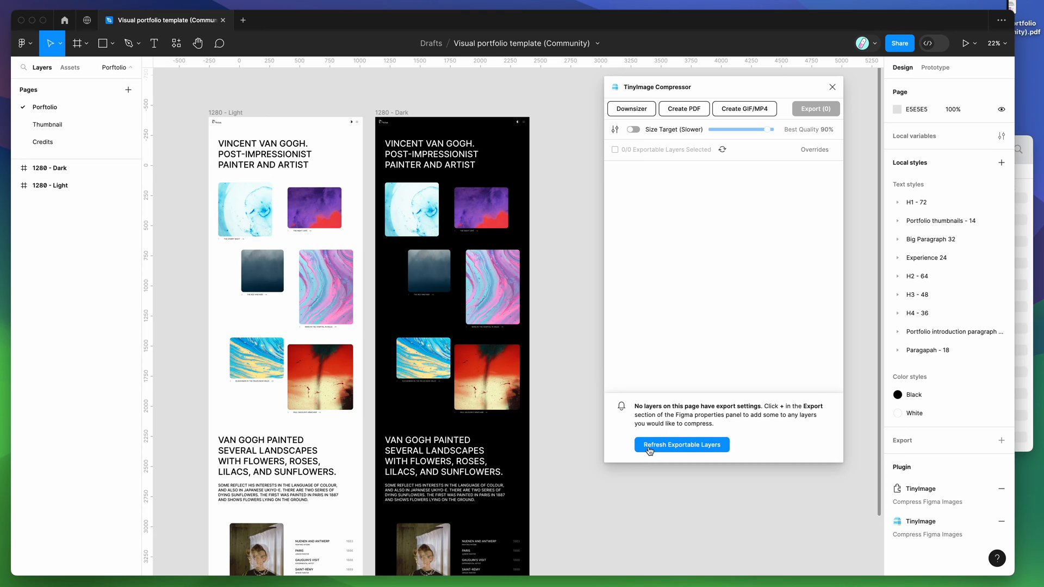
left_click(680, 445)
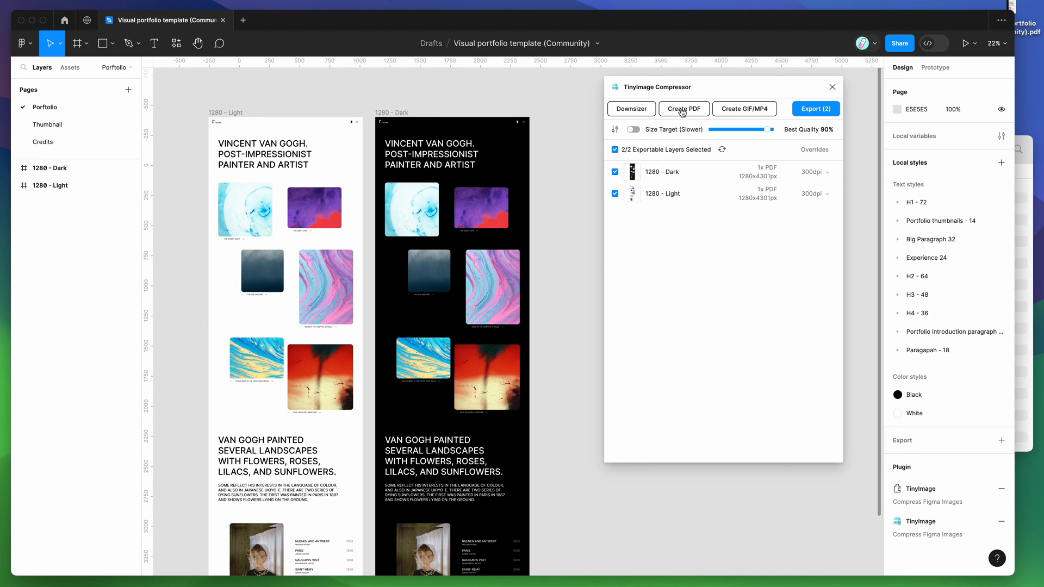
mouse_move(678, 120)
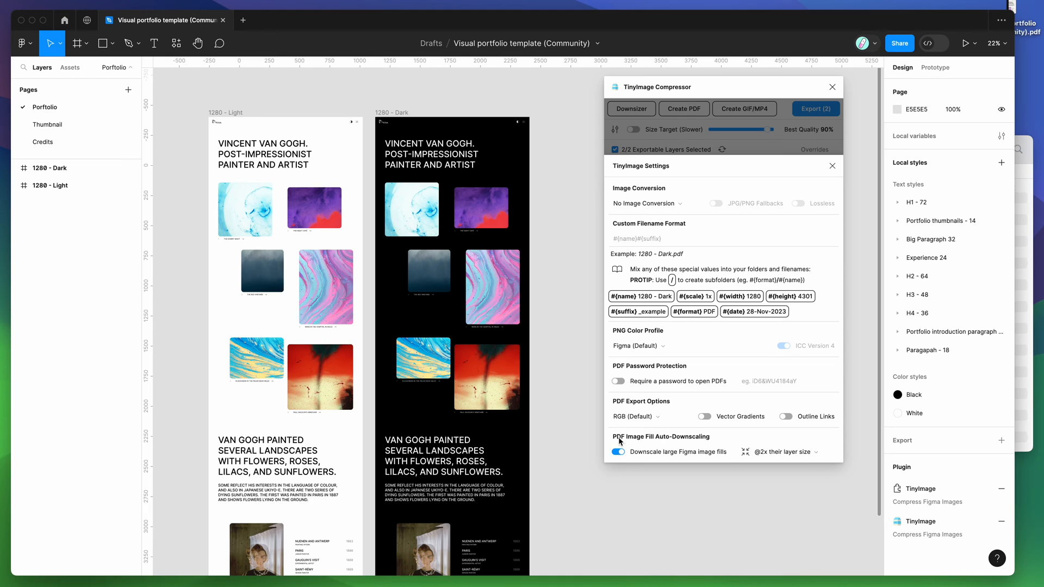
mouse_move(704, 439)
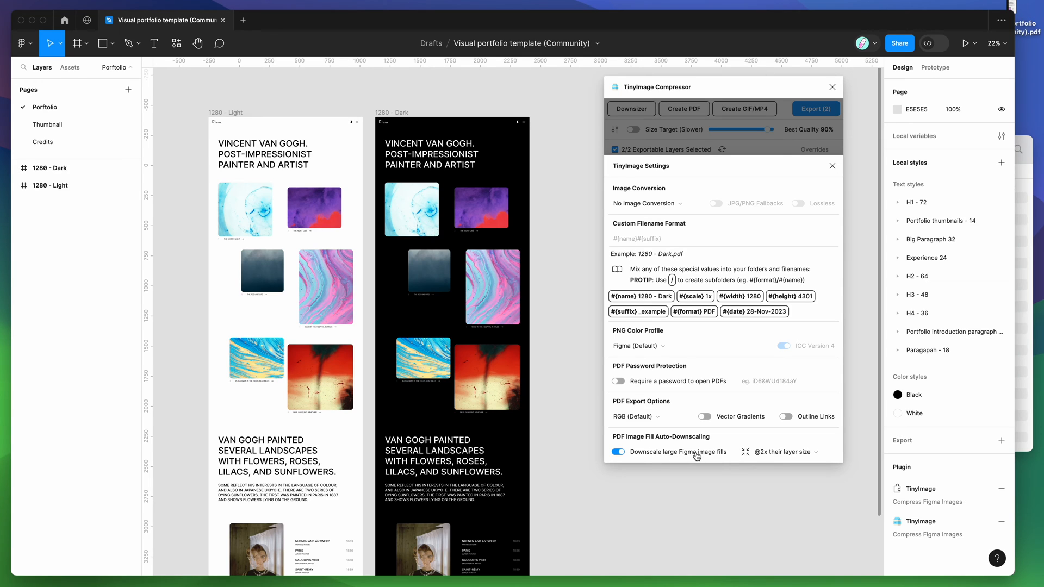
left_click(786, 452)
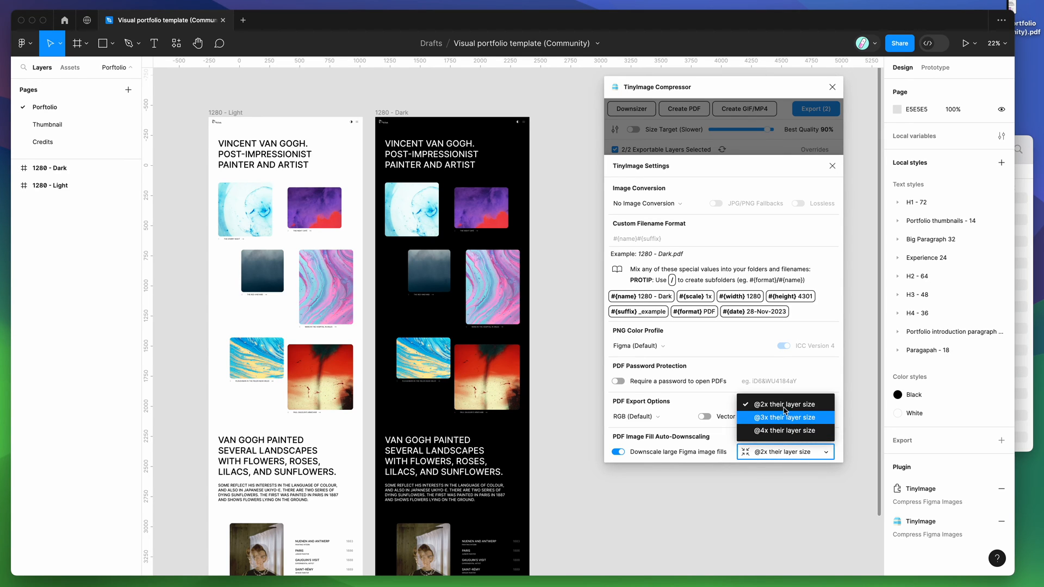
mouse_move(784, 404)
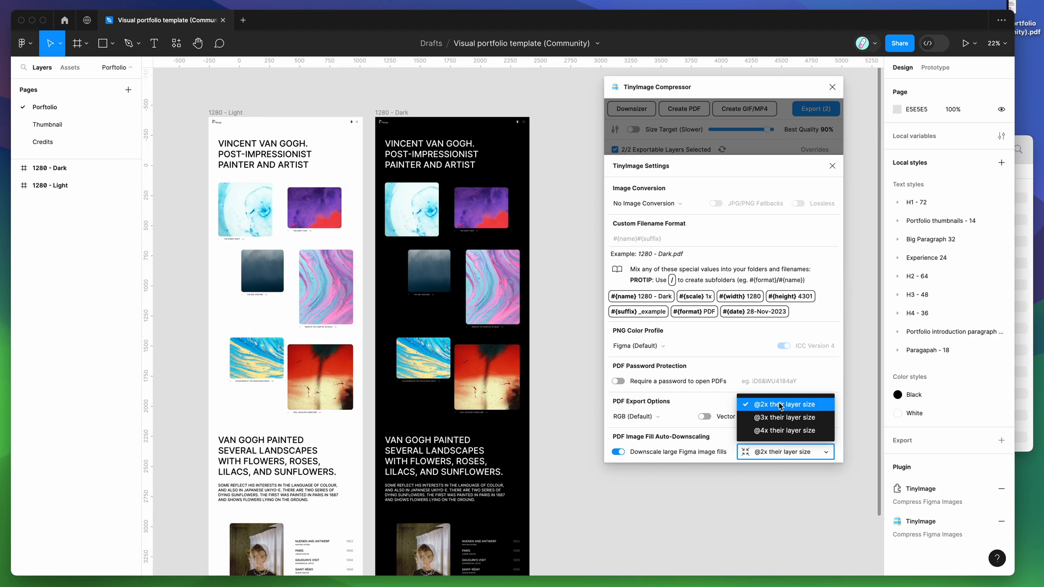
left_click(784, 404)
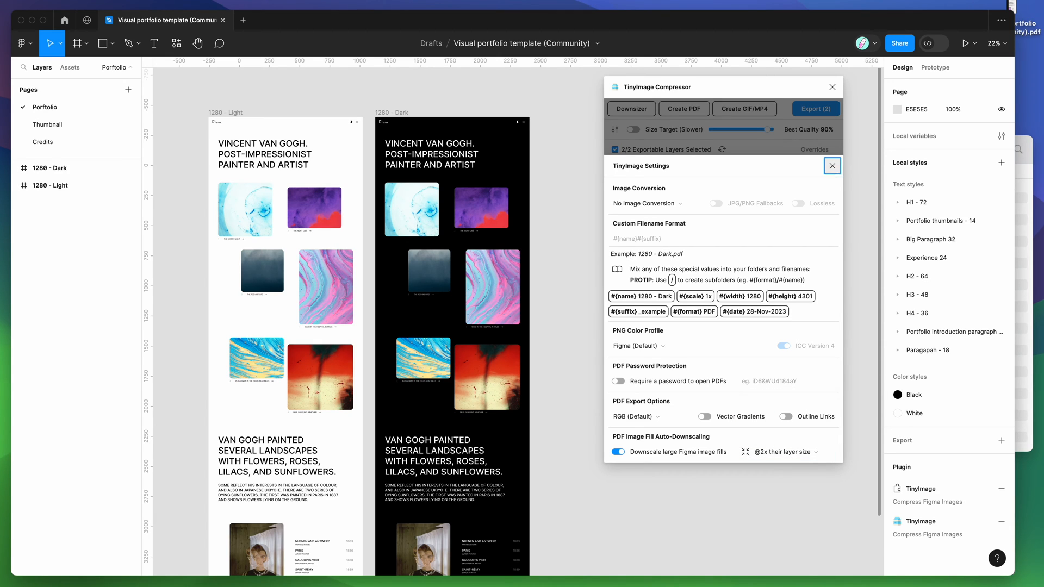
left_click(832, 166)
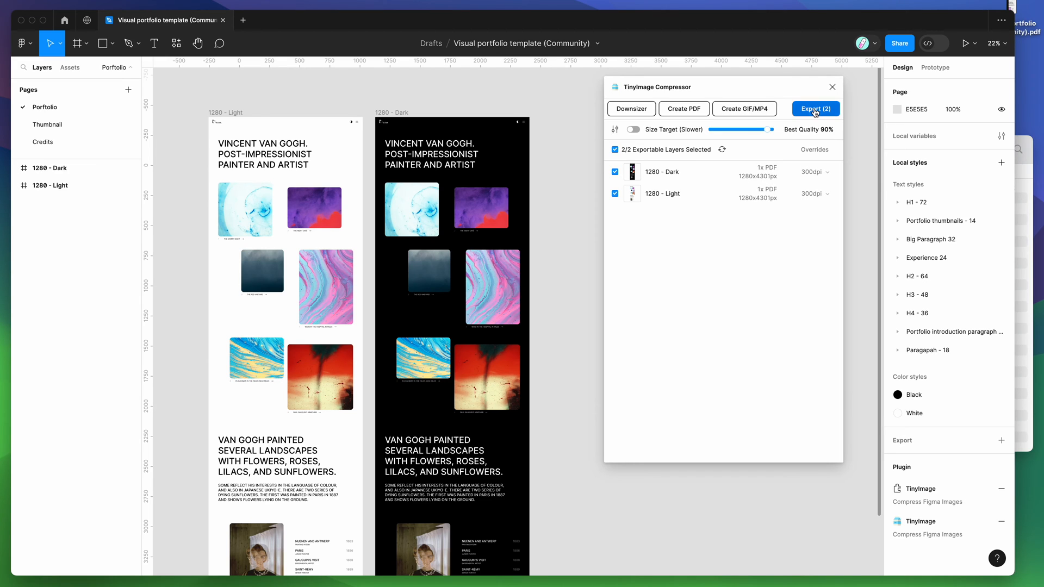
Run Export (2) to compress each frame from 14.94 MB to 3.15 MB.
left_click(815, 109)
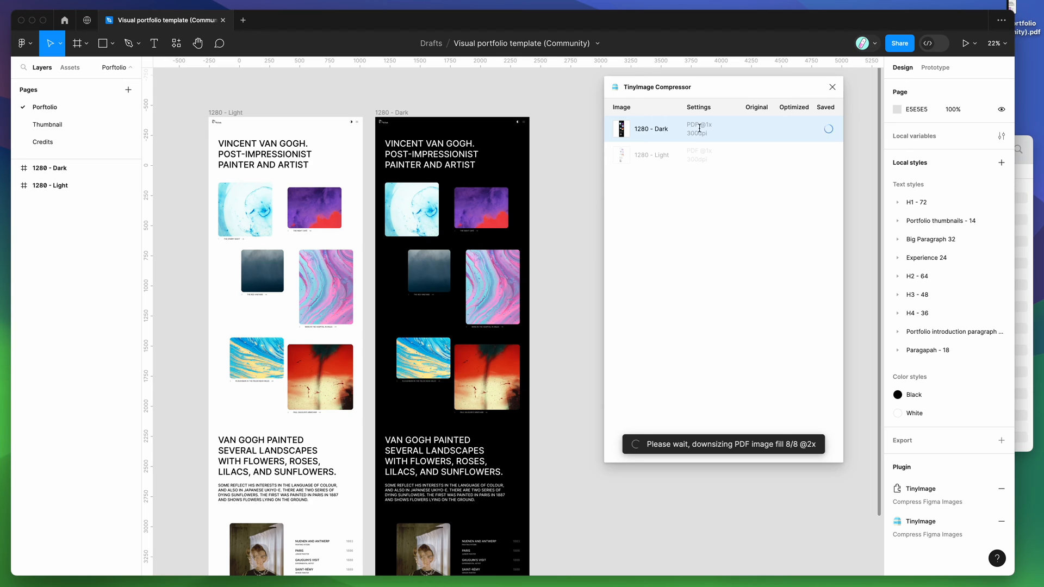
mouse_move(718, 384)
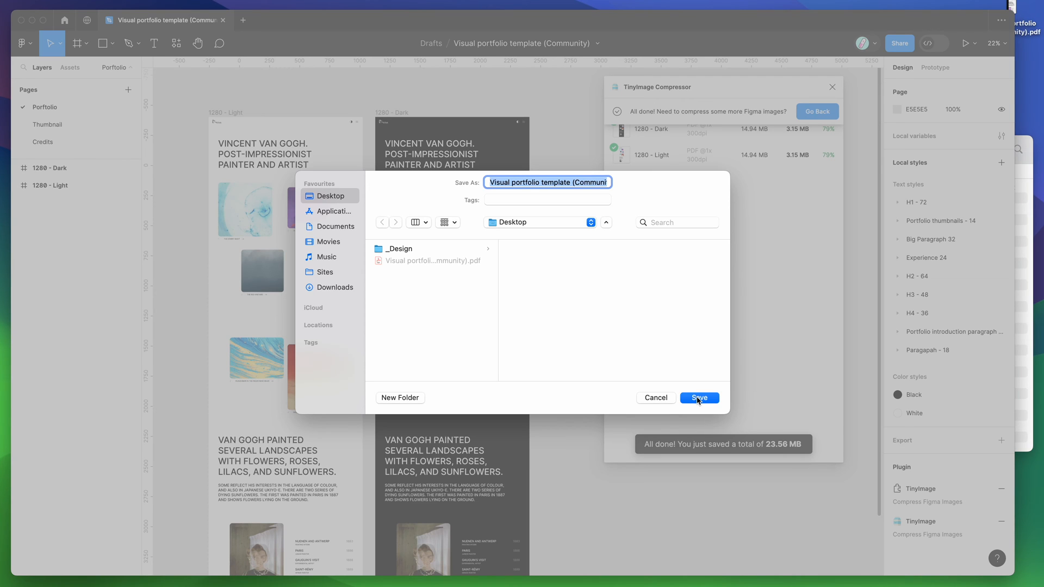
mouse_move(698, 403)
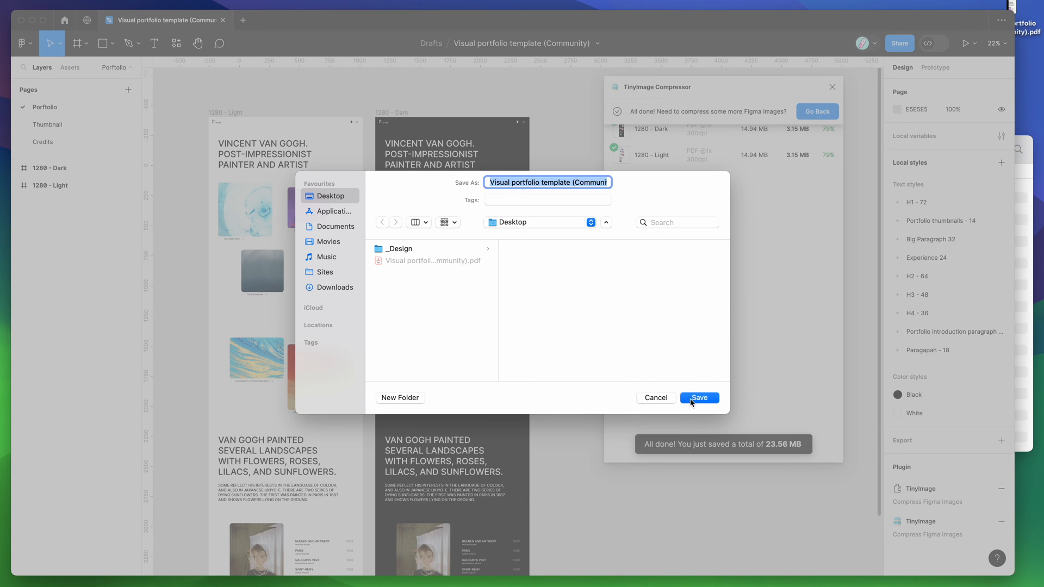
Save the 6.6 MB zip export to the Desktop and unpack it into a folder.
left_click(699, 397)
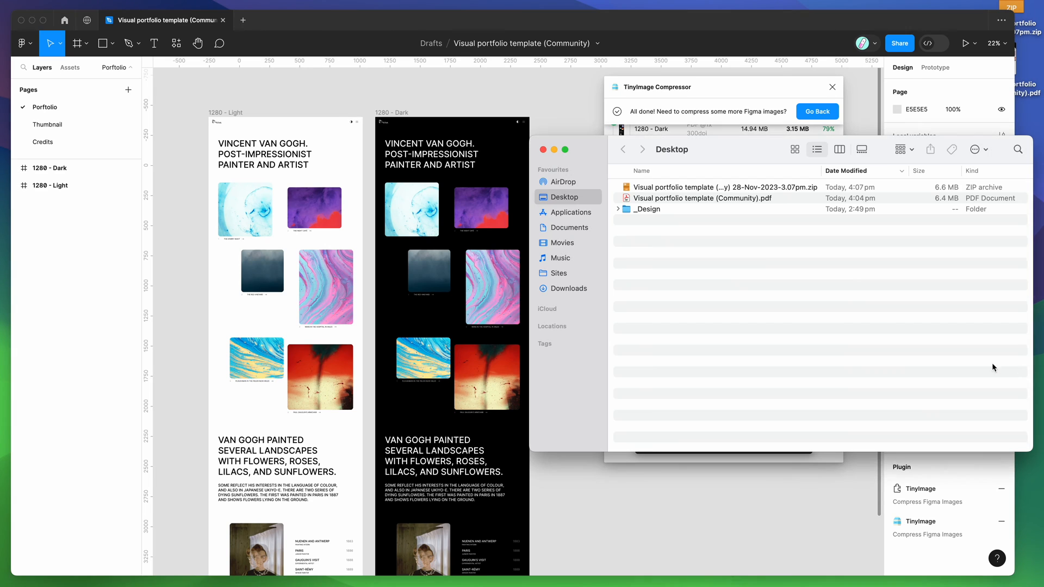
left_click(702, 187)
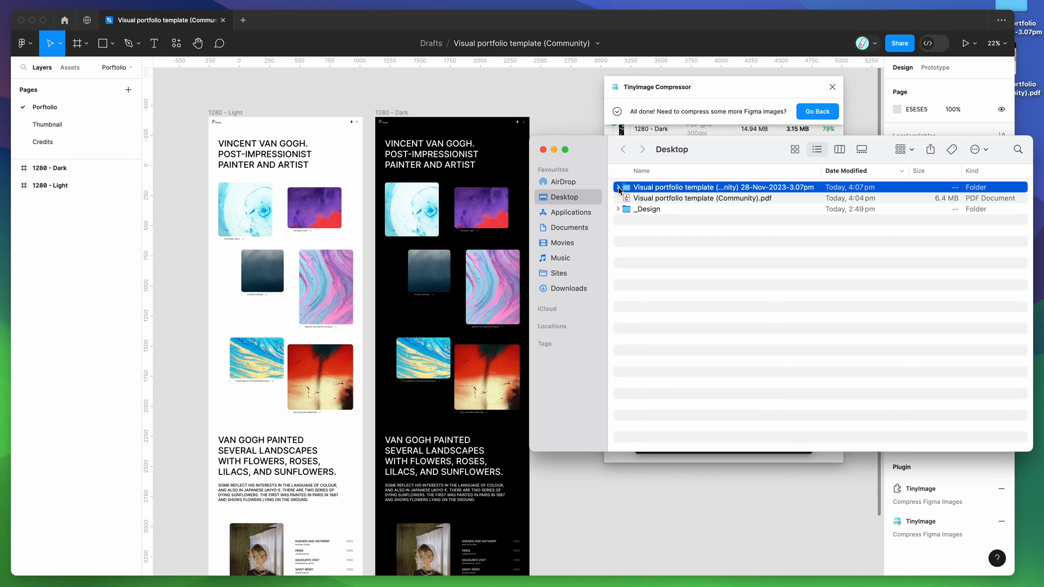
Expand the export folder and preview the 3.3 MB 1280 - Light and 1280 - Dark PDFs.
left_click(618, 187)
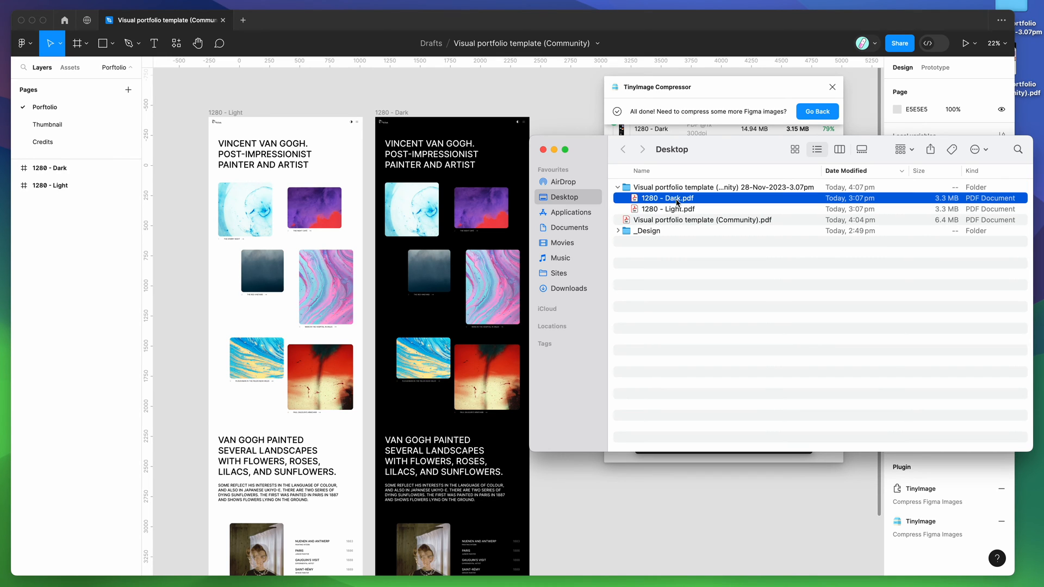
left_click(668, 209)
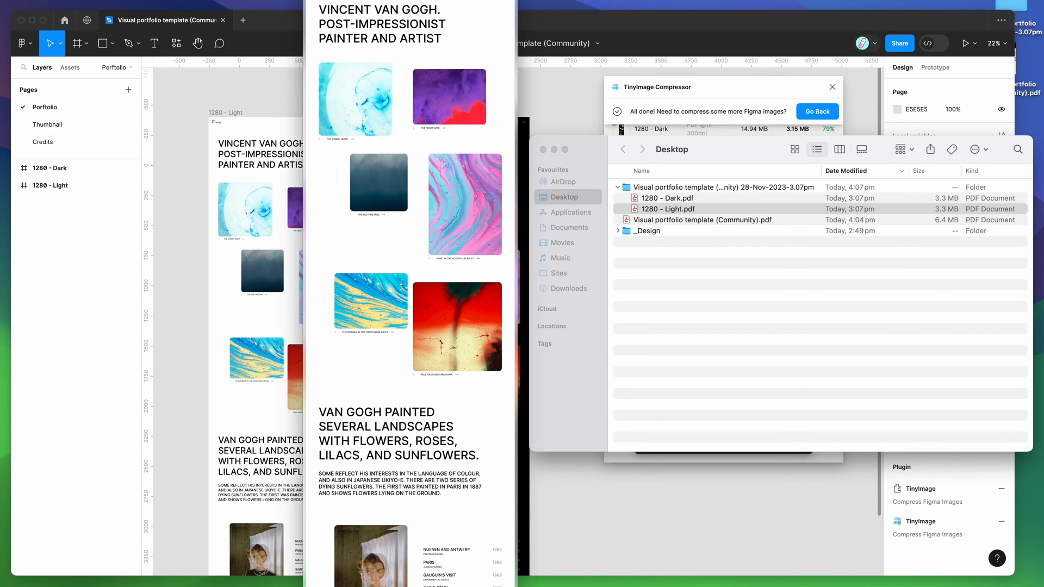
left_click(667, 198)
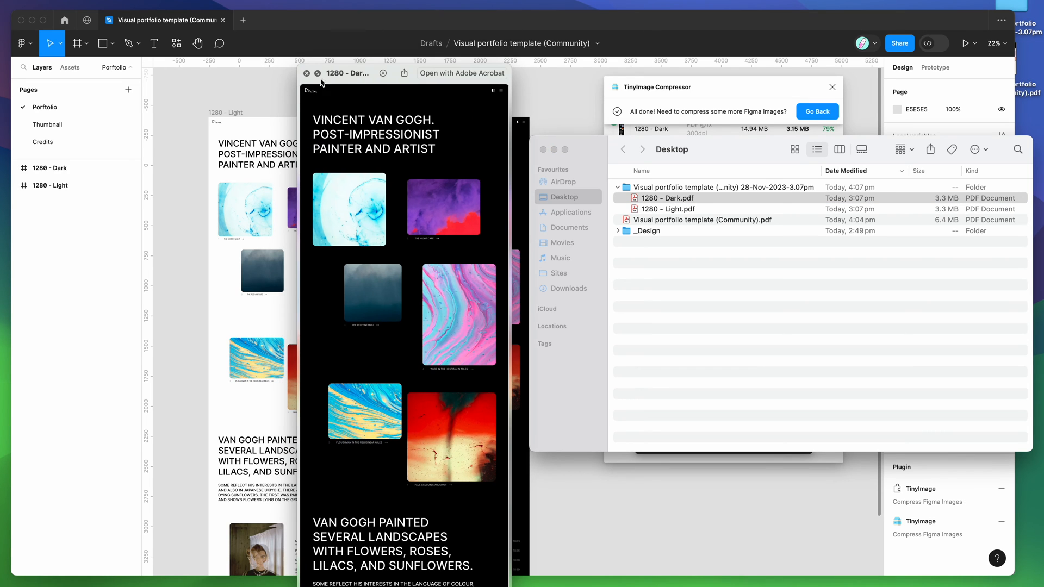
left_click(665, 198)
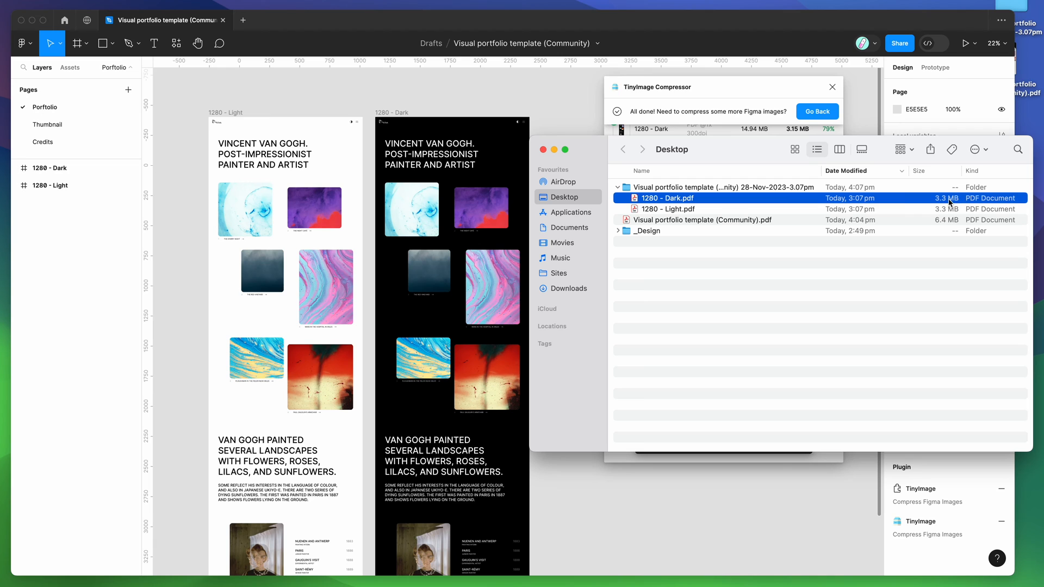
mouse_move(758, 156)
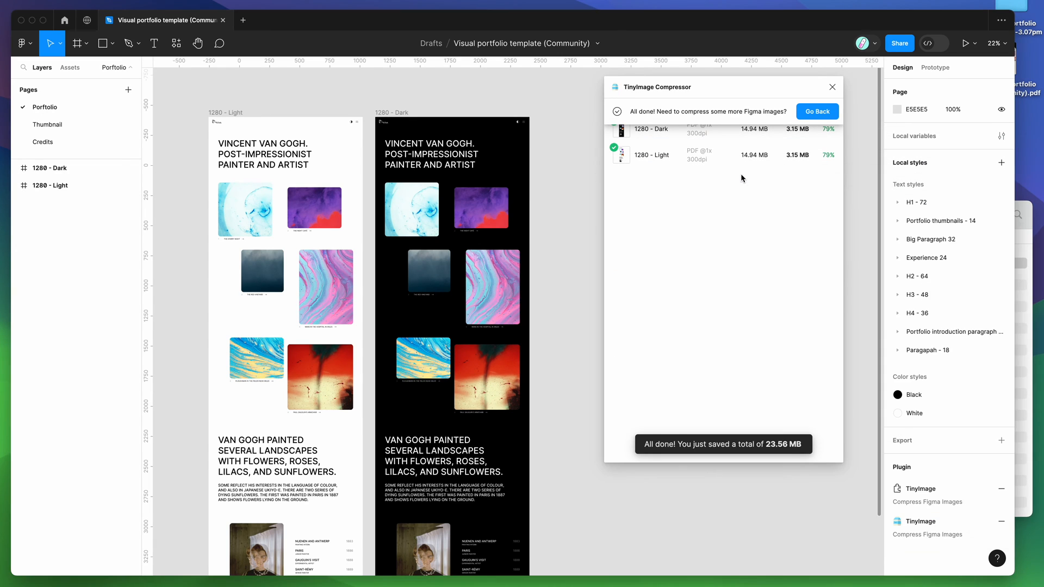
double_click(746, 155)
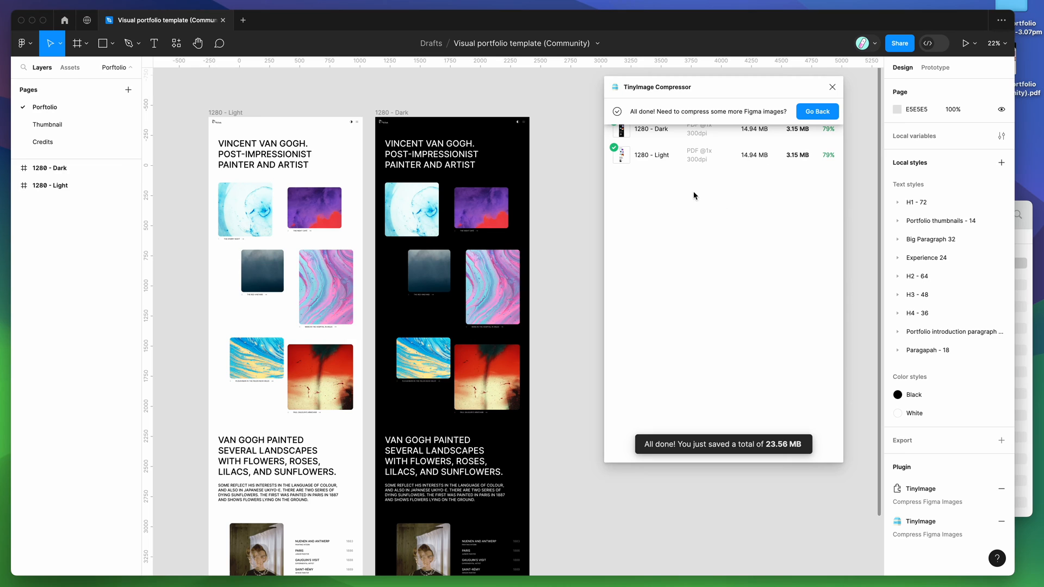
mouse_move(688, 93)
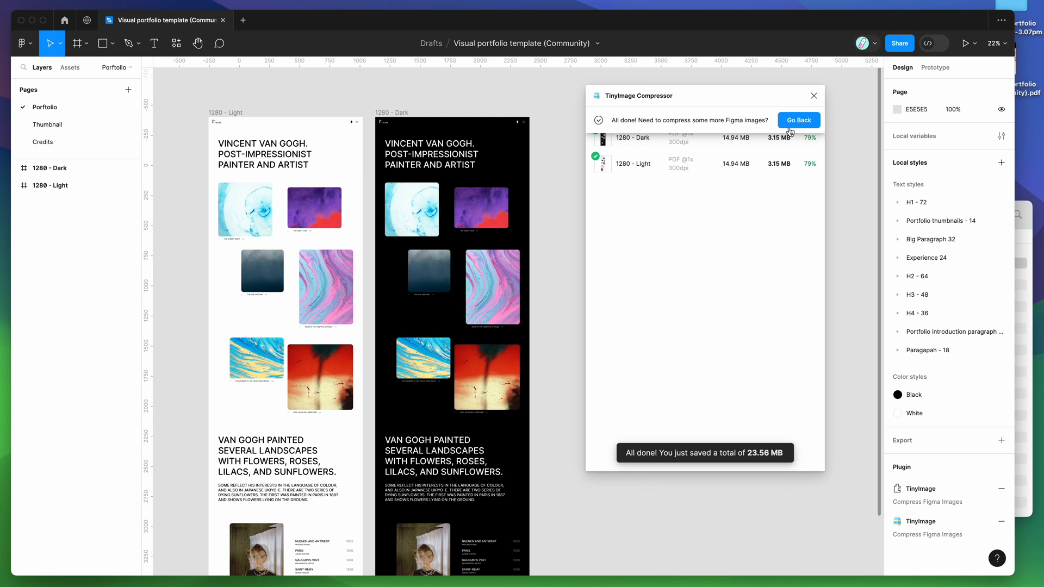
Leave TinyImage Settings and switch 1280 - Dark and 1280 - Light from 300dpi to 150dpi.
left_click(798, 120)
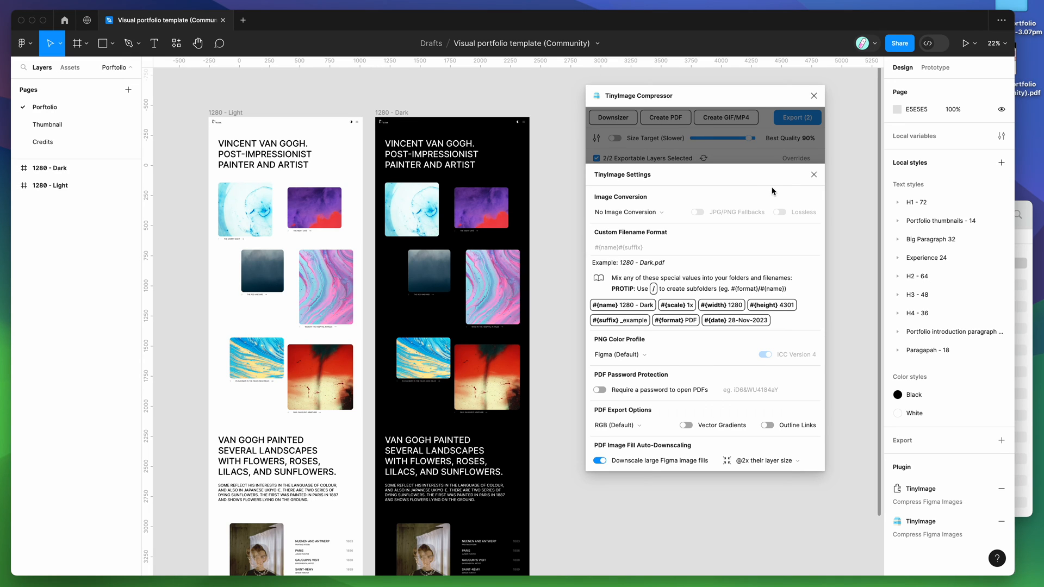
left_click(813, 174)
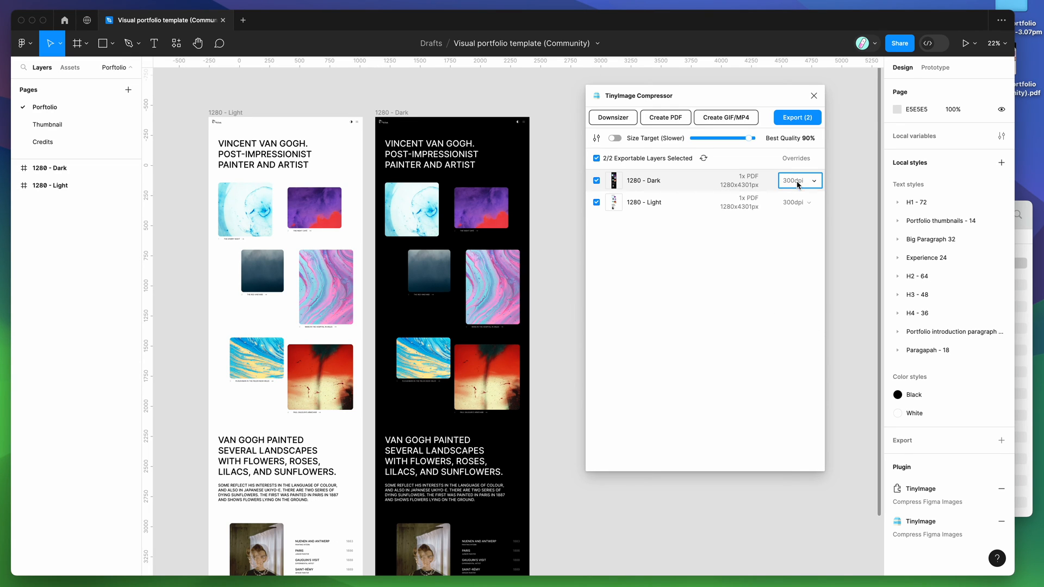
left_click(798, 181)
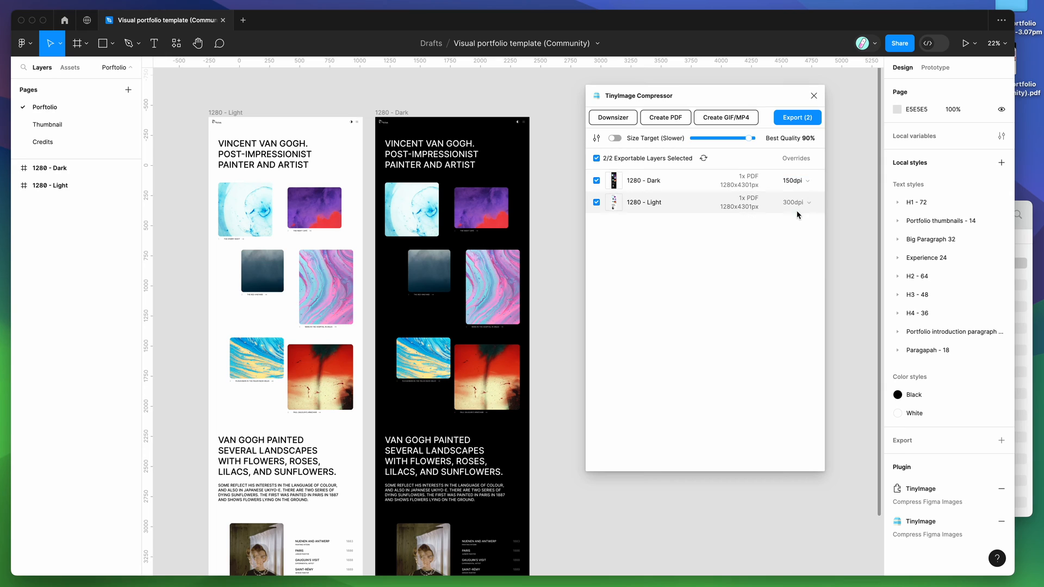
left_click(795, 201)
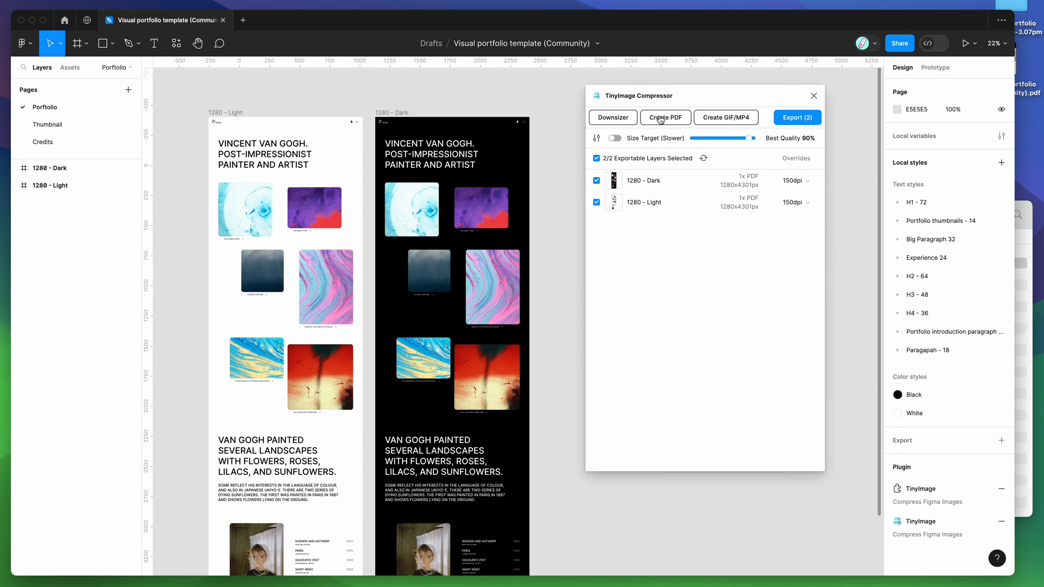
Start a combined PDF of both 1280 frames and set its resolution slider to 150dpi.
left_click(665, 118)
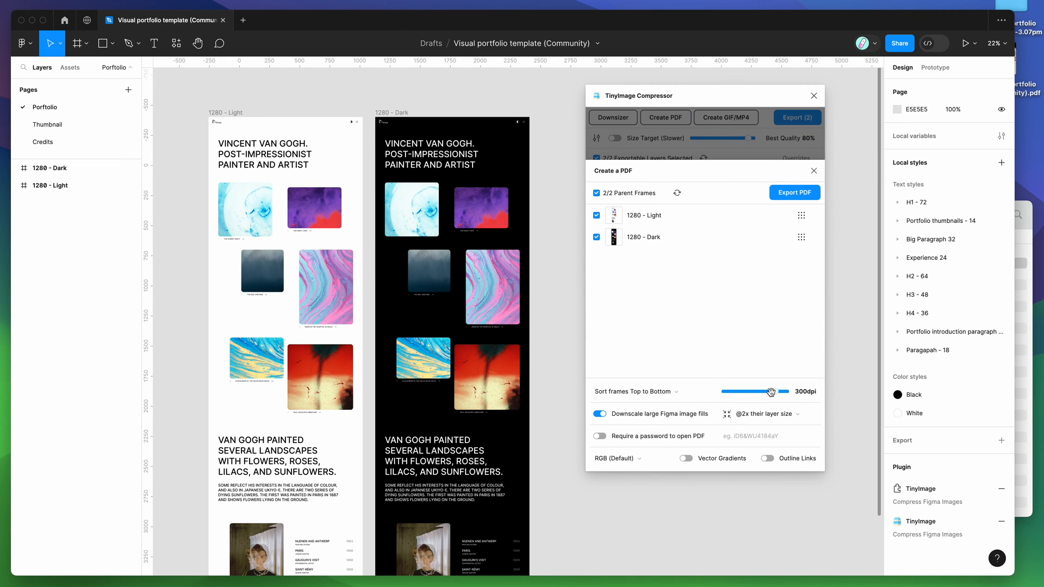
left_click_drag(770, 391, 755, 391)
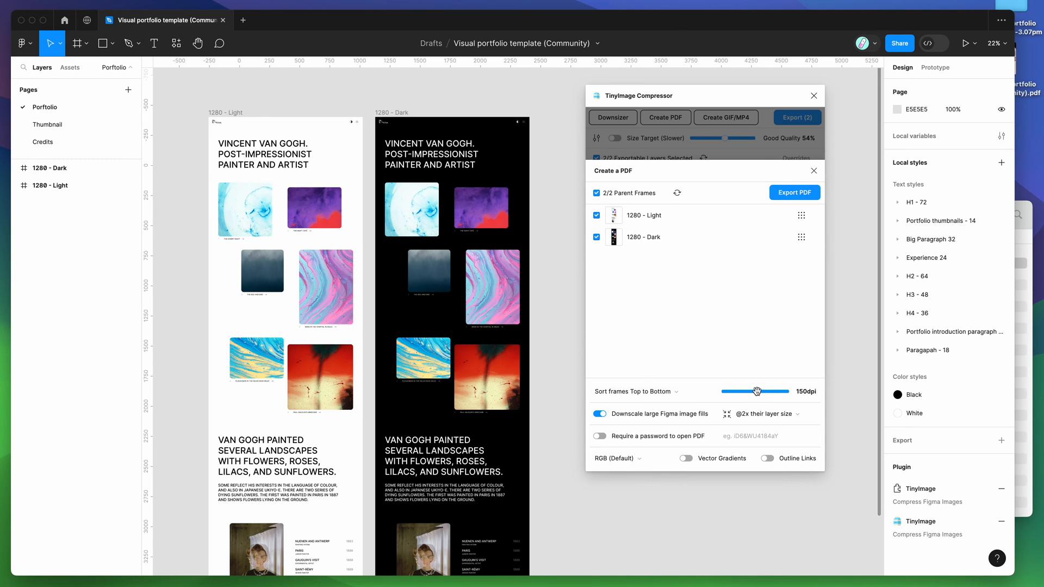
mouse_move(758, 386)
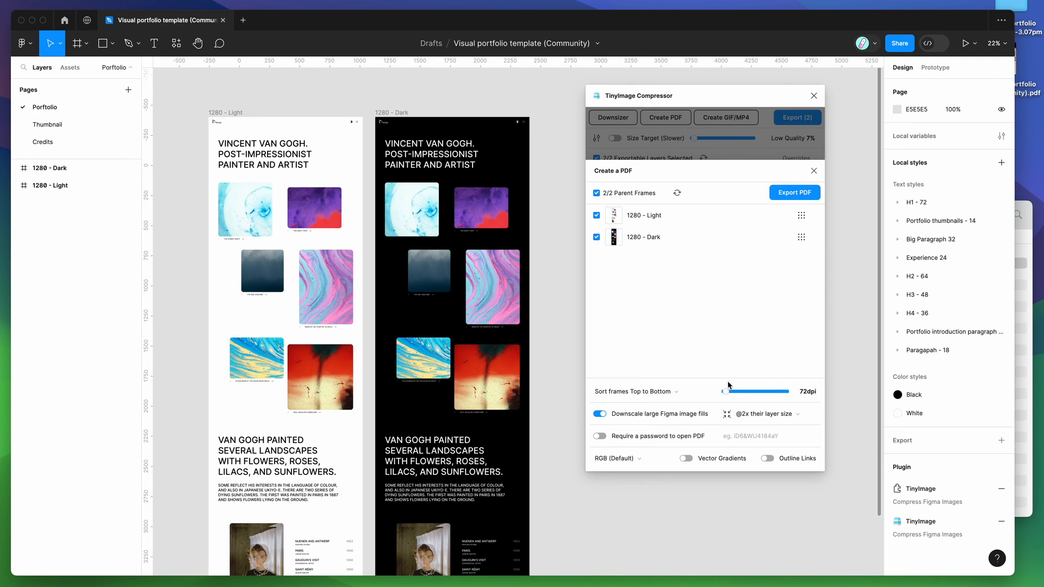
left_click_drag(732, 391, 786, 391)
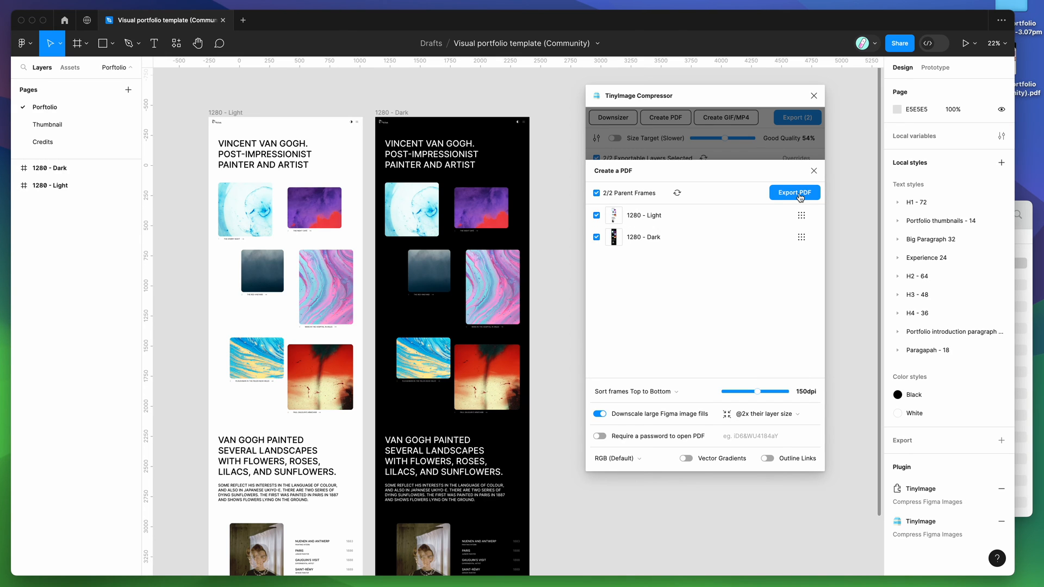
Export the merged 150dpi PDF to the Desktop, shrinking it from 29.87 MB to 2.96 MB.
left_click(794, 192)
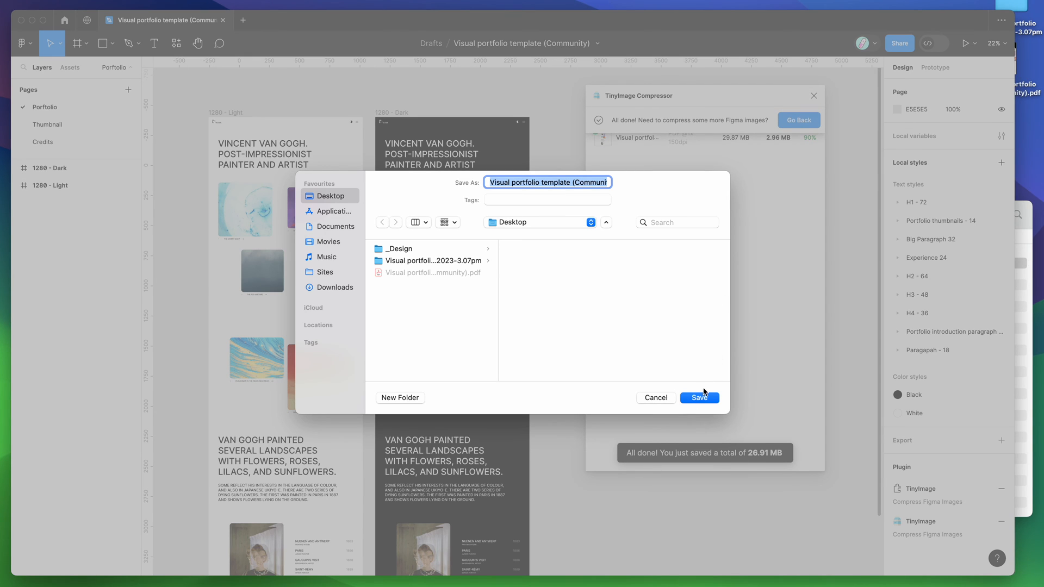
left_click(700, 397)
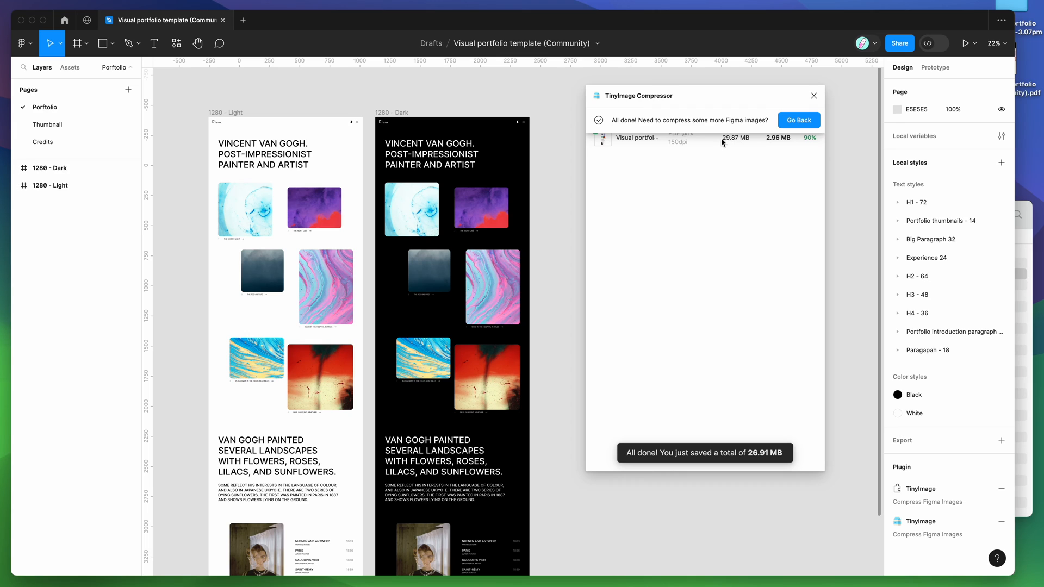
double_click(772, 137)
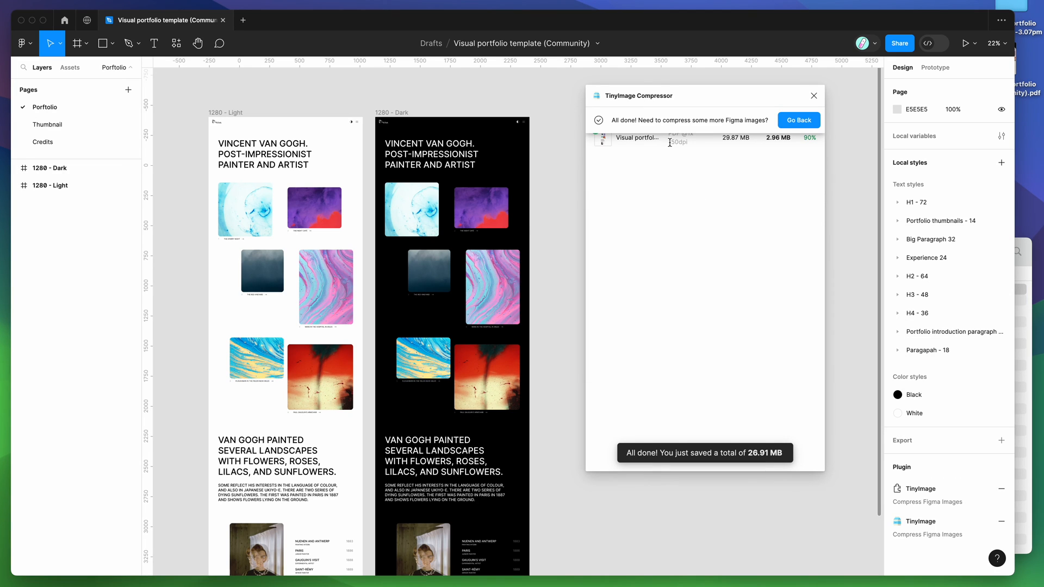
mouse_move(692, 146)
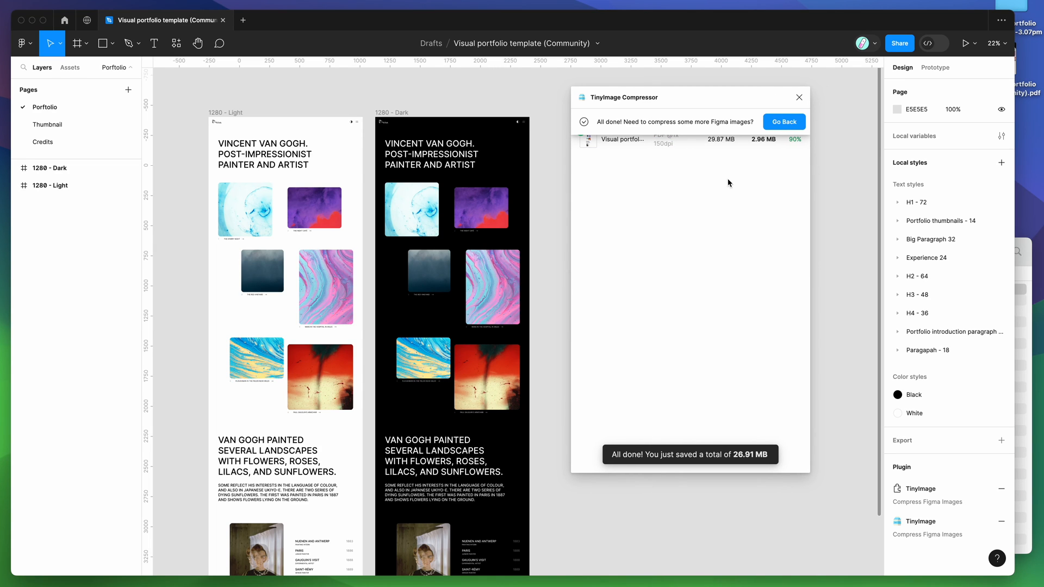
Return from the results, close TinyImage Settings, and reposition the compressor window.
left_click(784, 121)
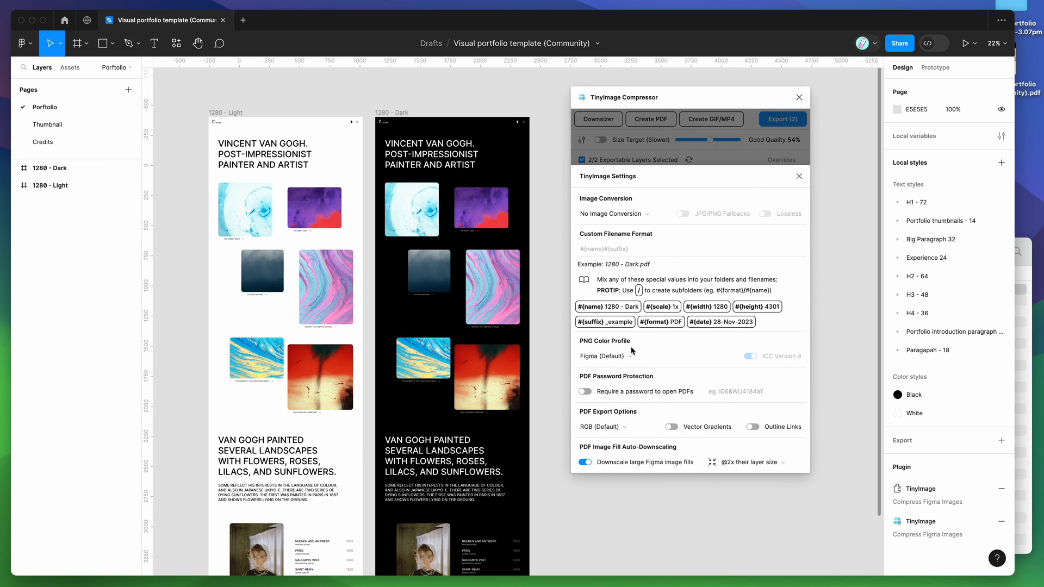
mouse_move(623, 468)
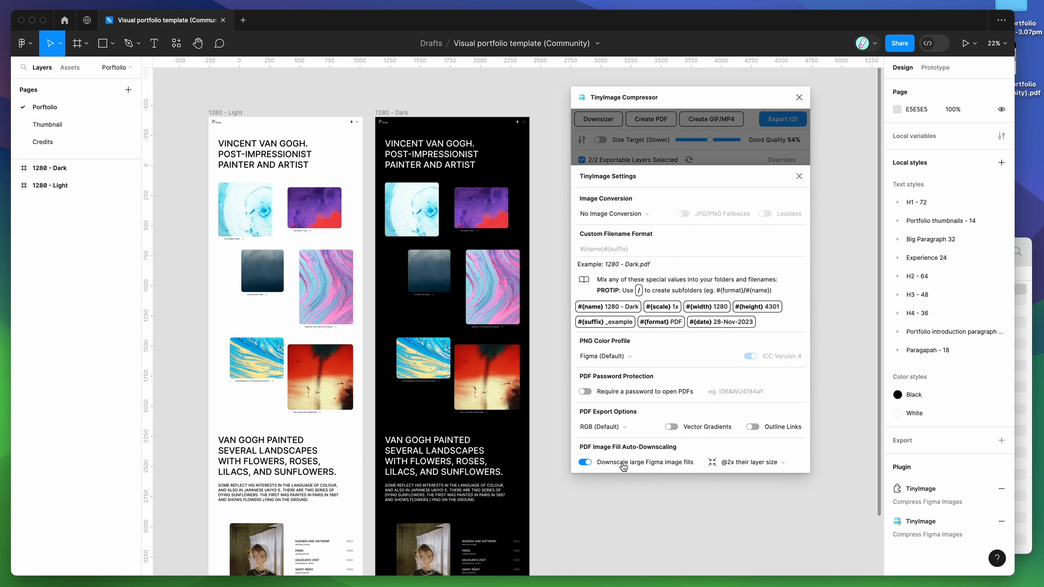
mouse_move(654, 468)
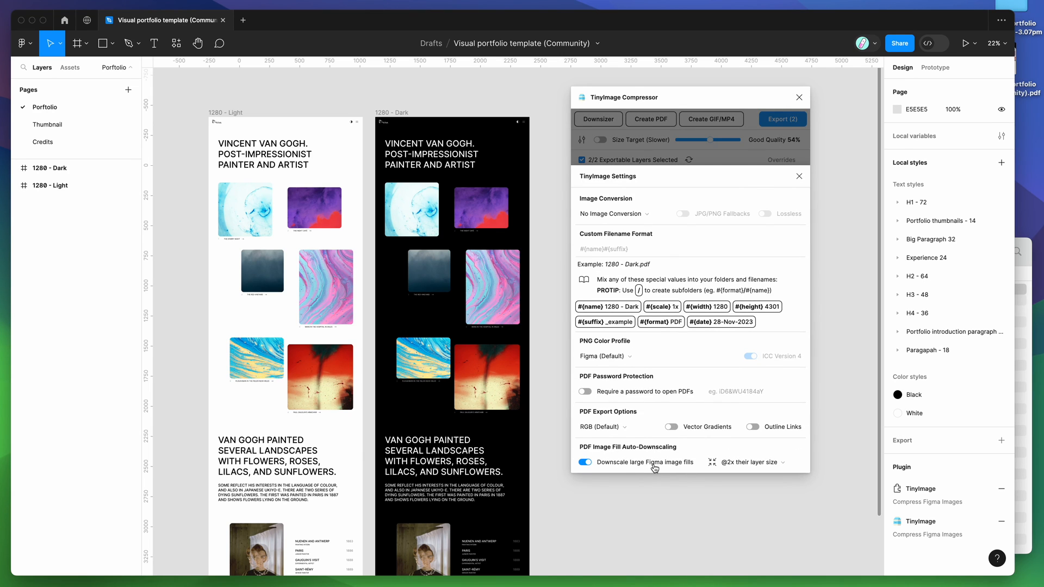
mouse_move(757, 201)
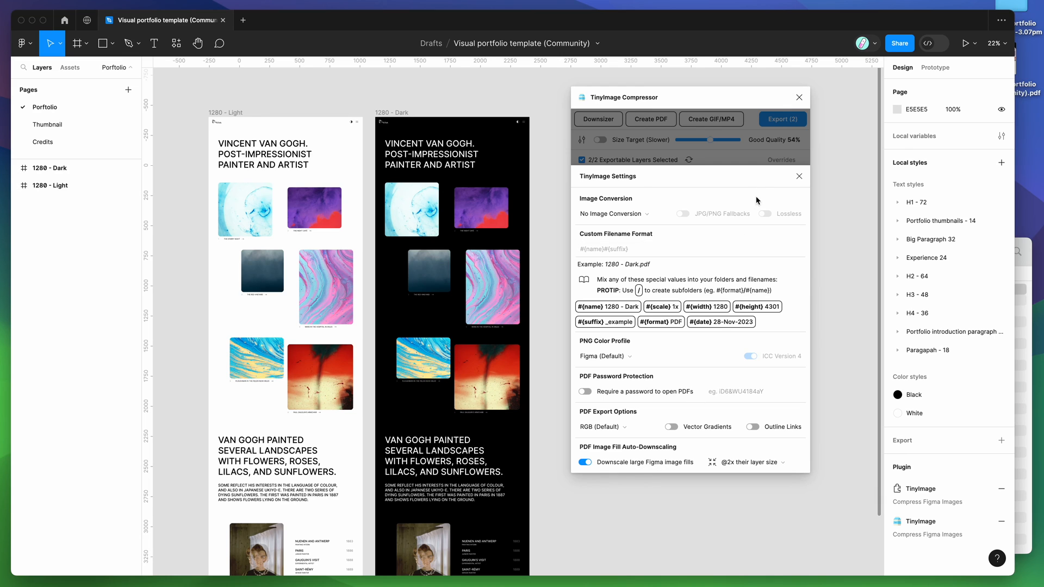
left_click(799, 177)
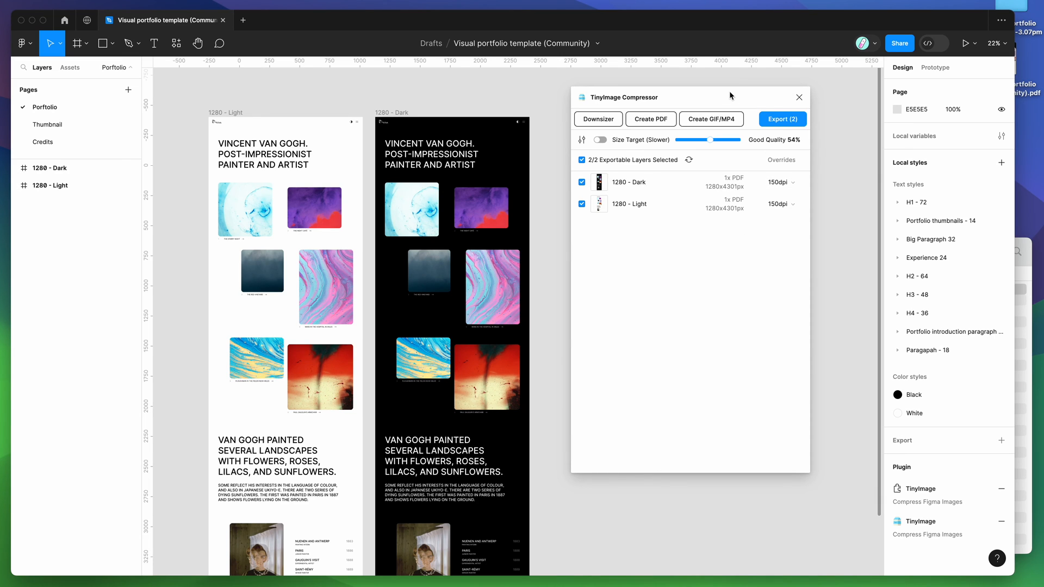
left_click_drag(730, 96, 733, 92)
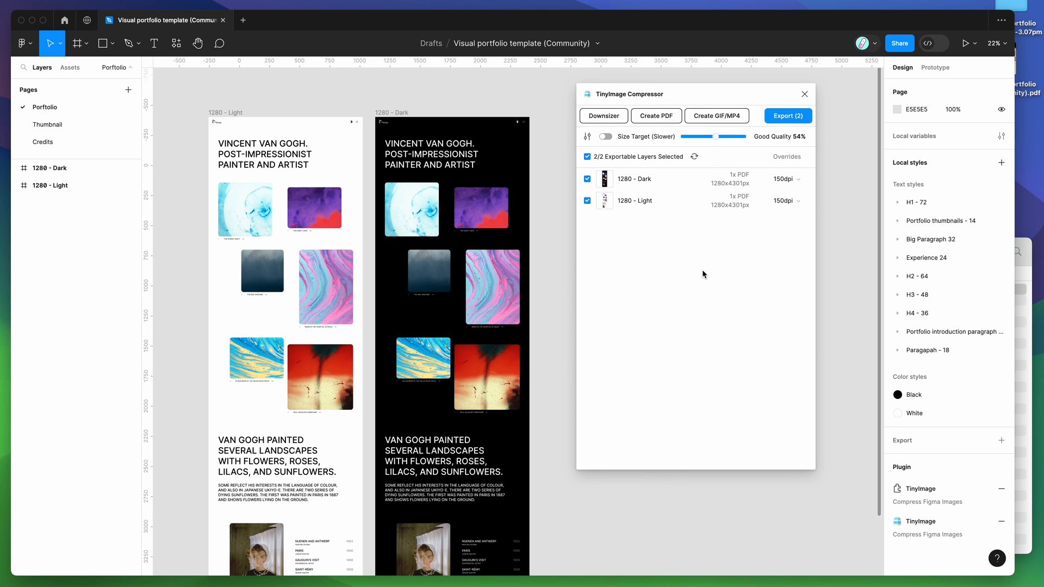
mouse_move(671, 259)
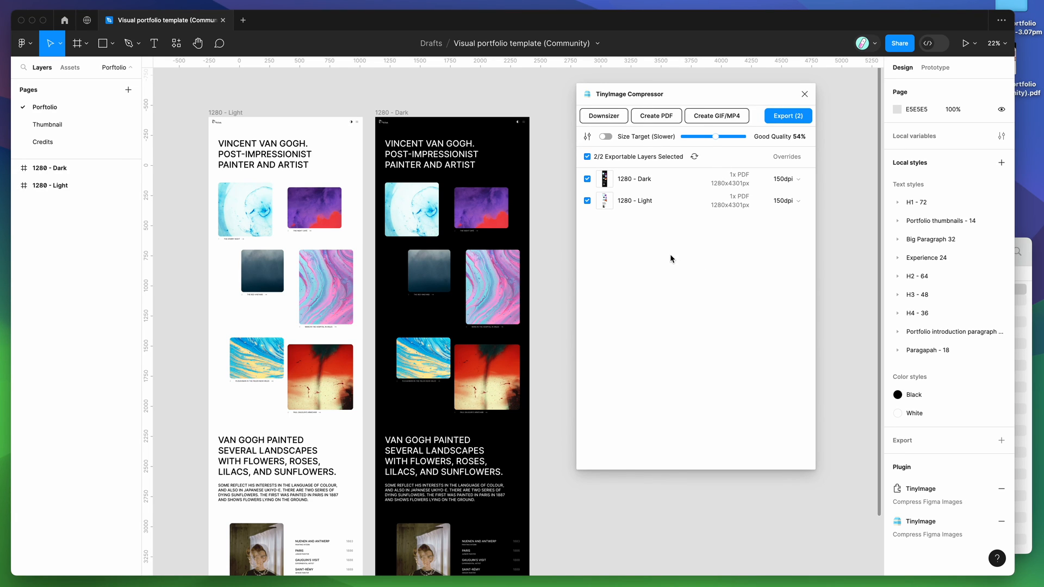
mouse_move(676, 94)
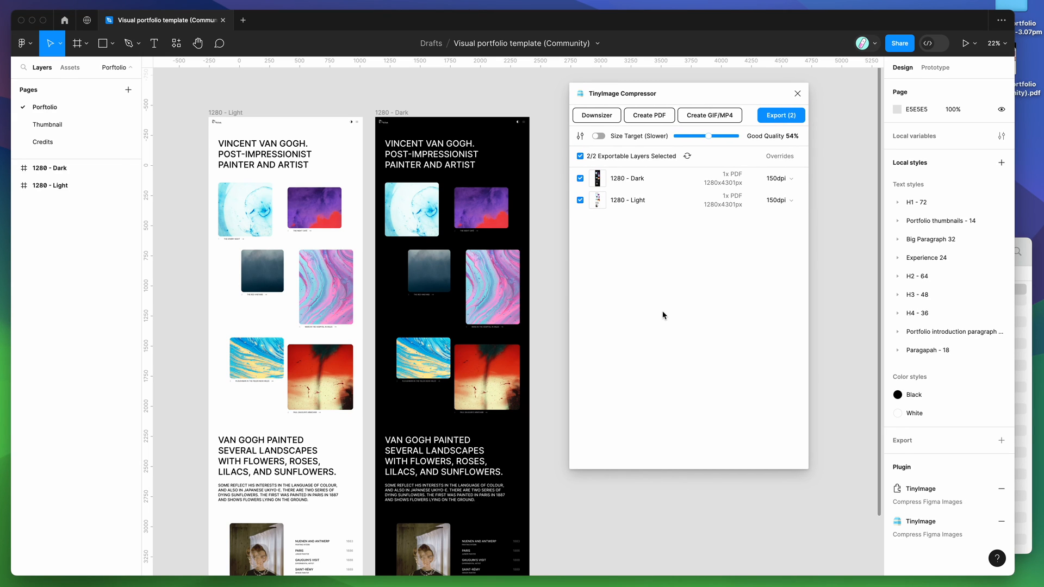
mouse_move(661, 294)
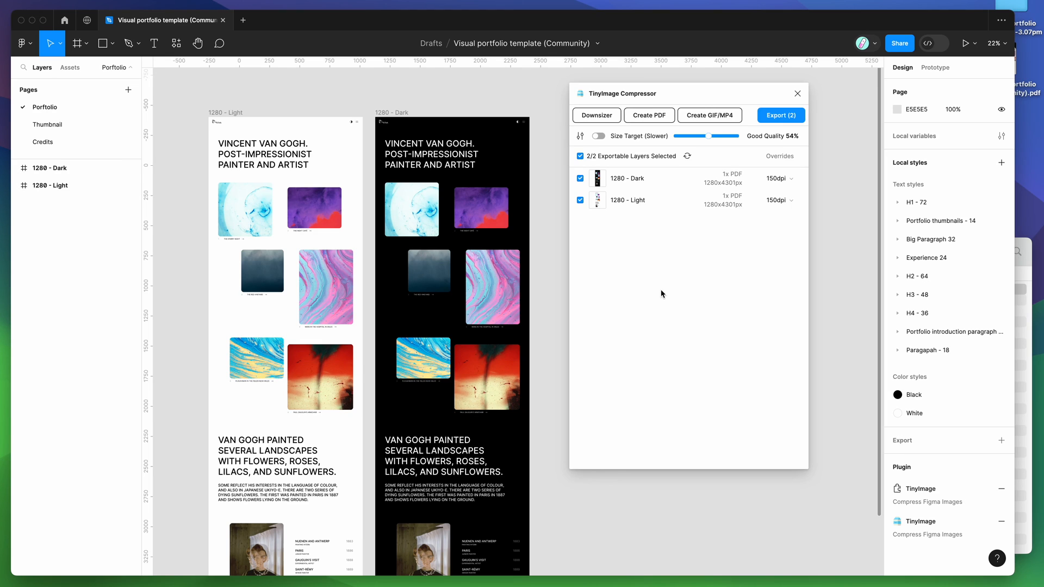
mouse_move(697, 116)
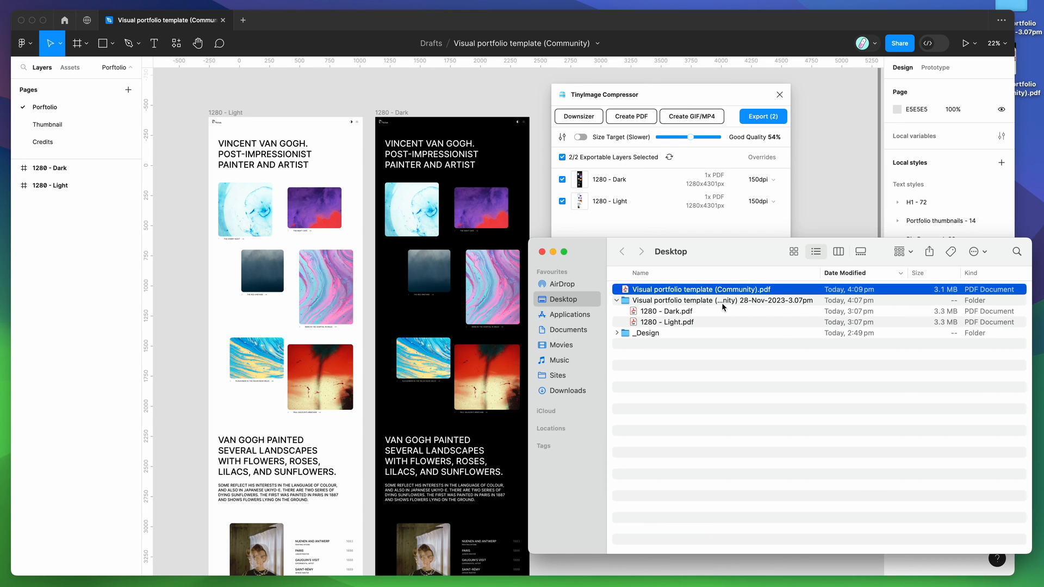
Collapse the earlier export folder on the Desktop and bring the Figma file forward.
left_click(617, 300)
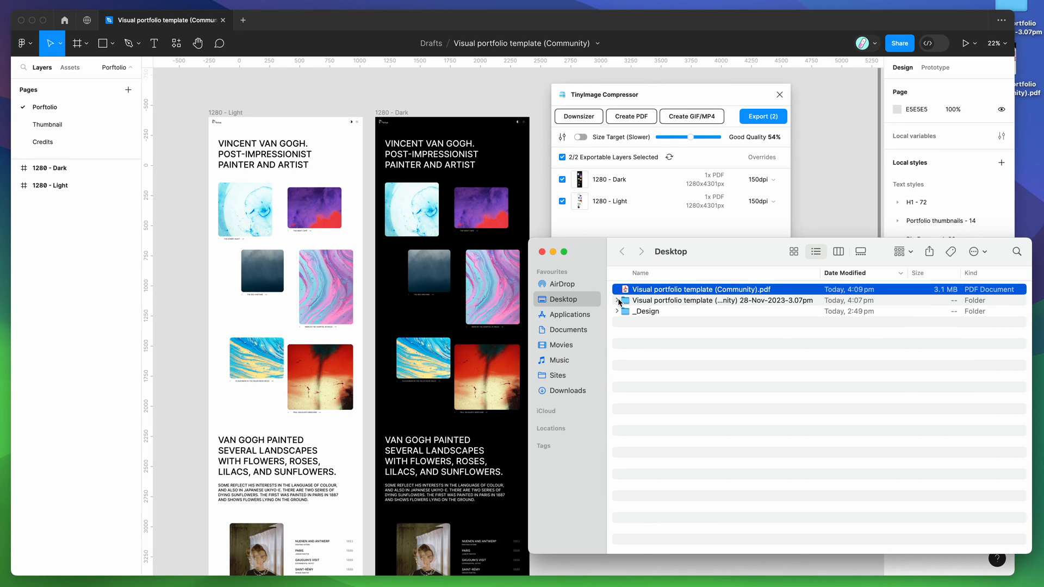
left_click(616, 300)
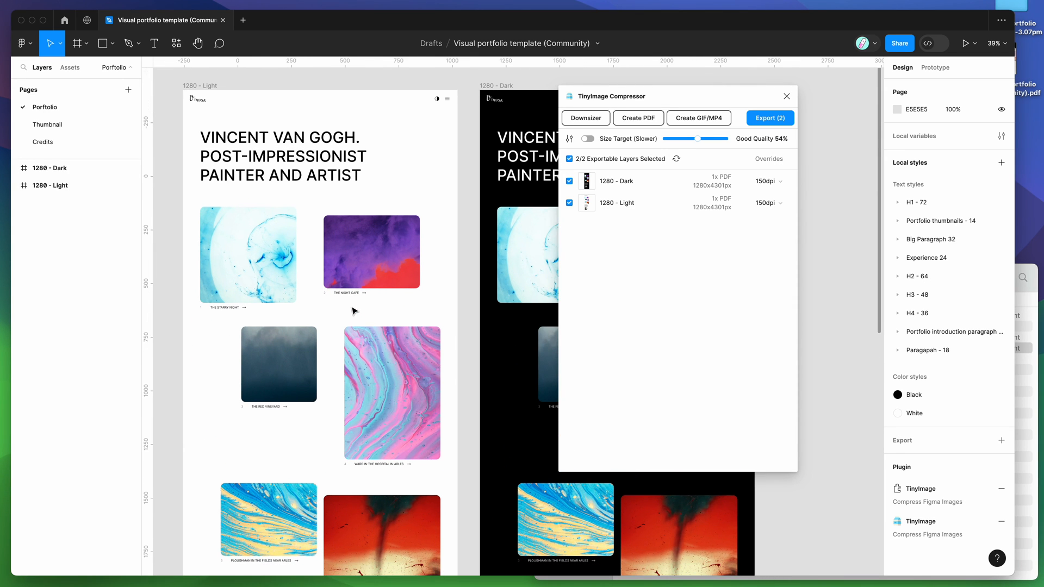
mouse_move(468, 131)
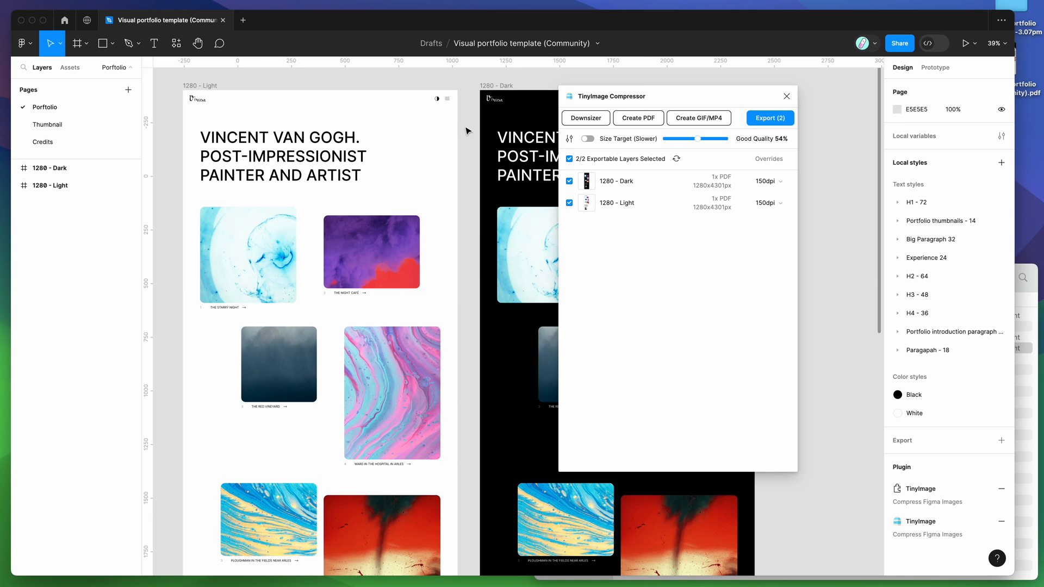
mouse_move(470, 128)
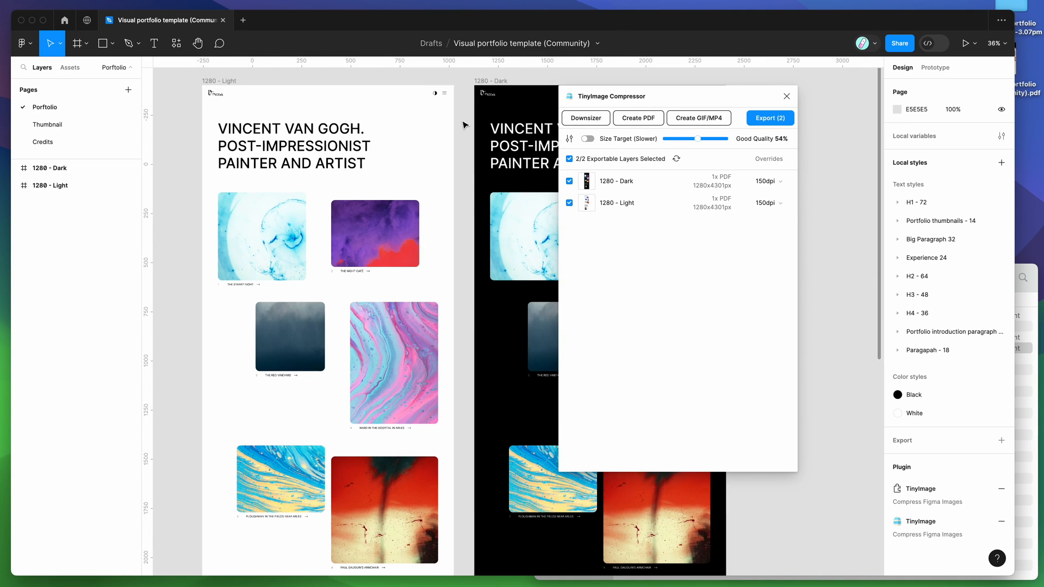
Zoom the canvas and reopen TinyImage Compressor's settings.
scroll("down", 3)
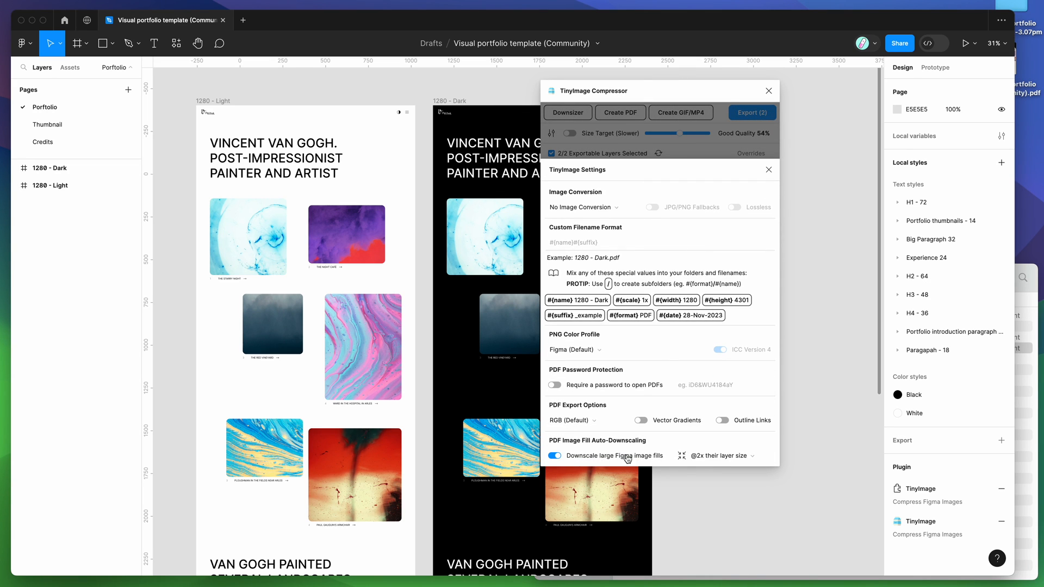
mouse_move(570, 459)
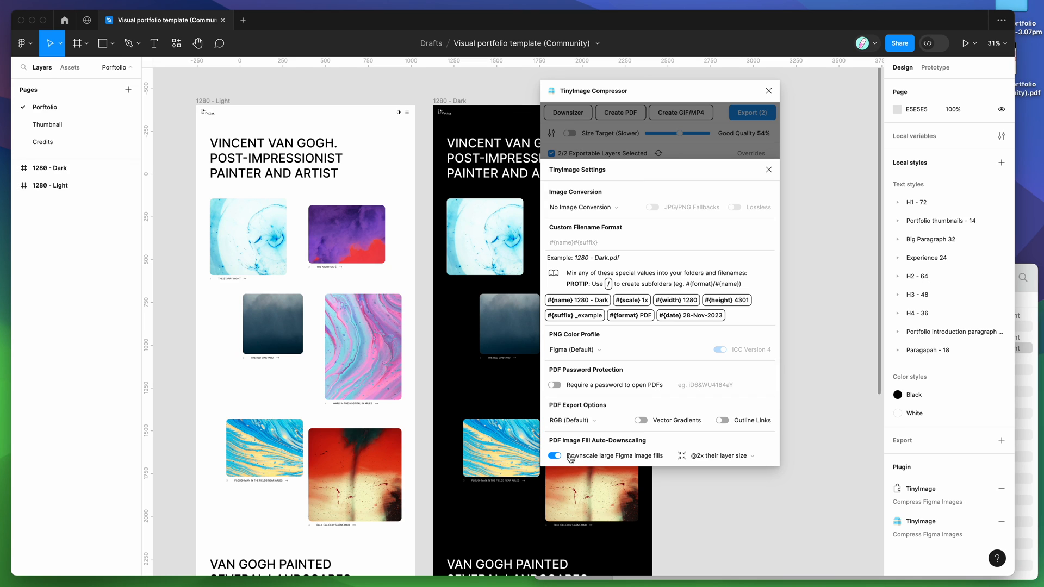
mouse_move(593, 461)
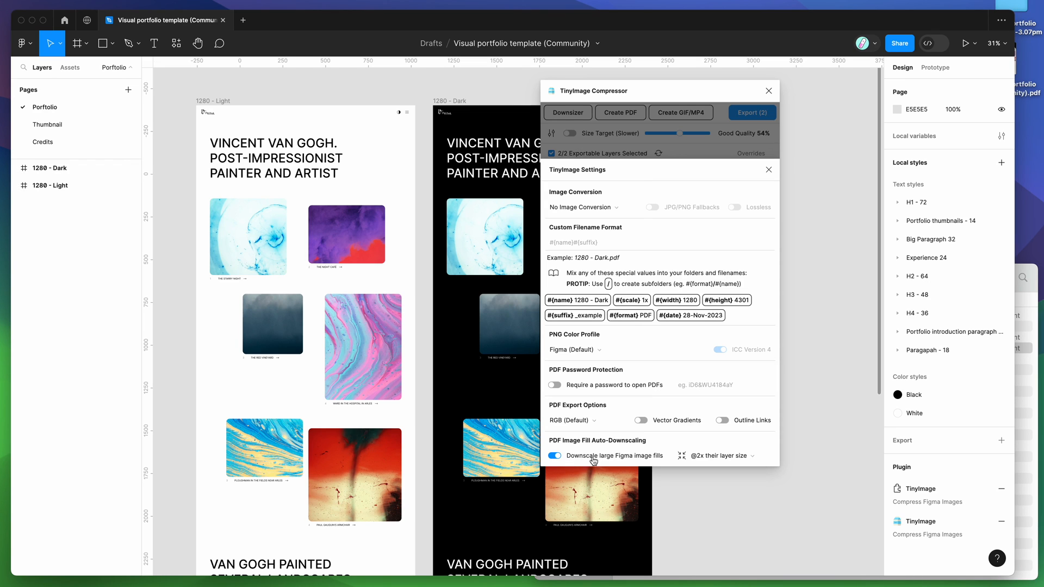
mouse_move(626, 460)
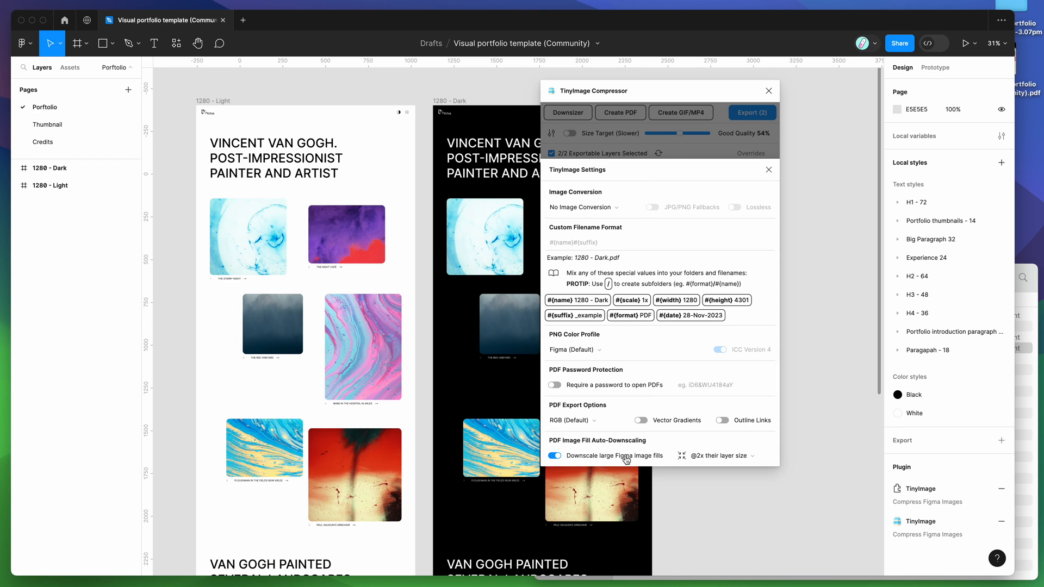
mouse_move(758, 172)
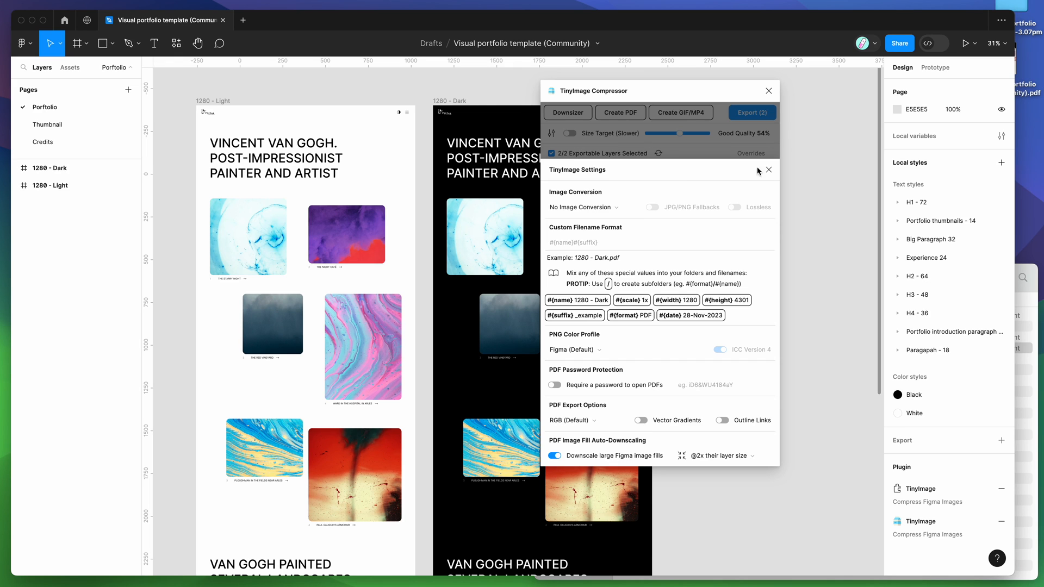
Close TinyImage Settings to show both 1280 frames as 150dpi PDFs.
left_click(767, 169)
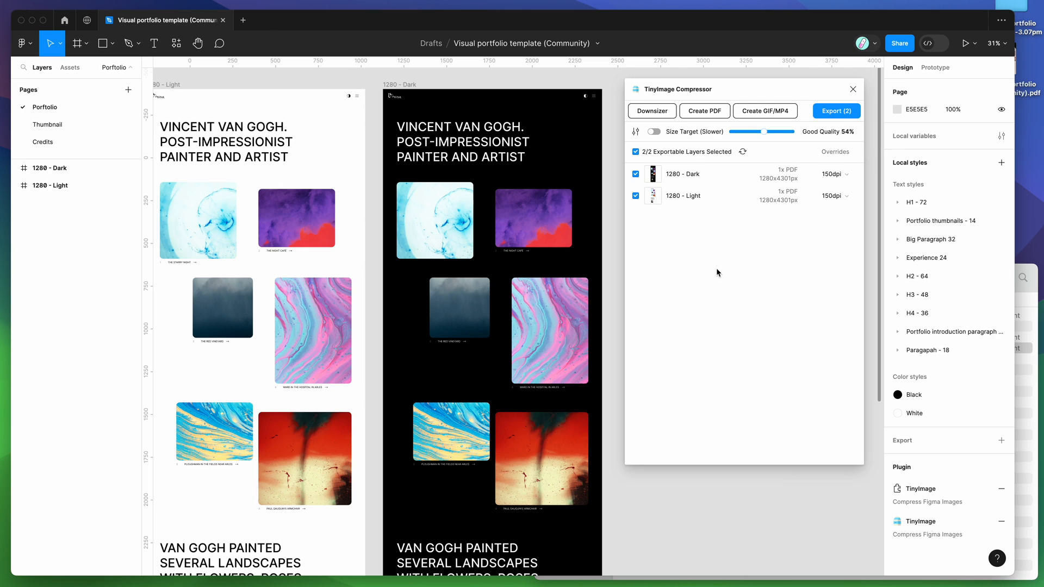
mouse_move(684, 261)
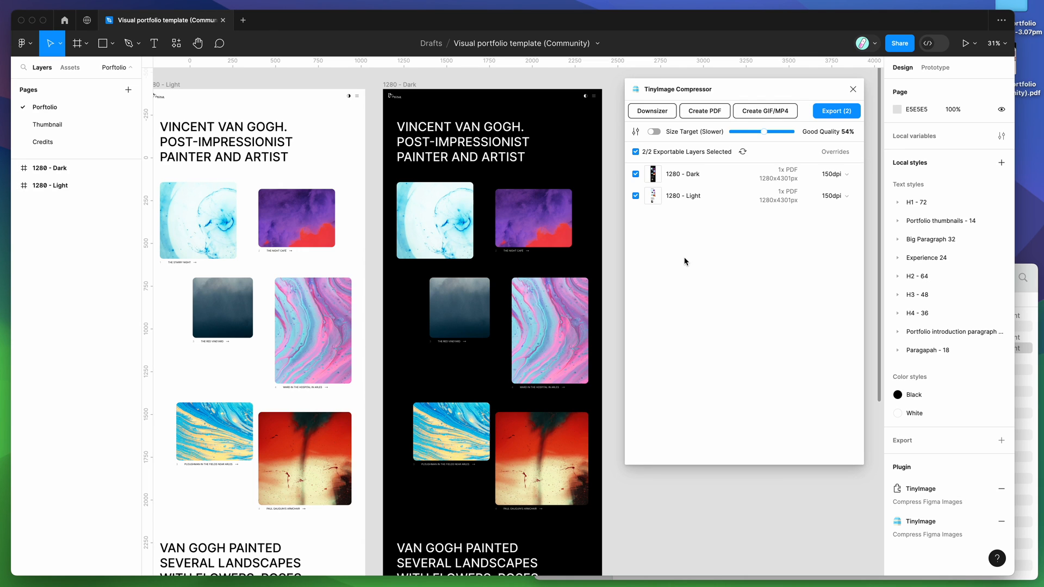